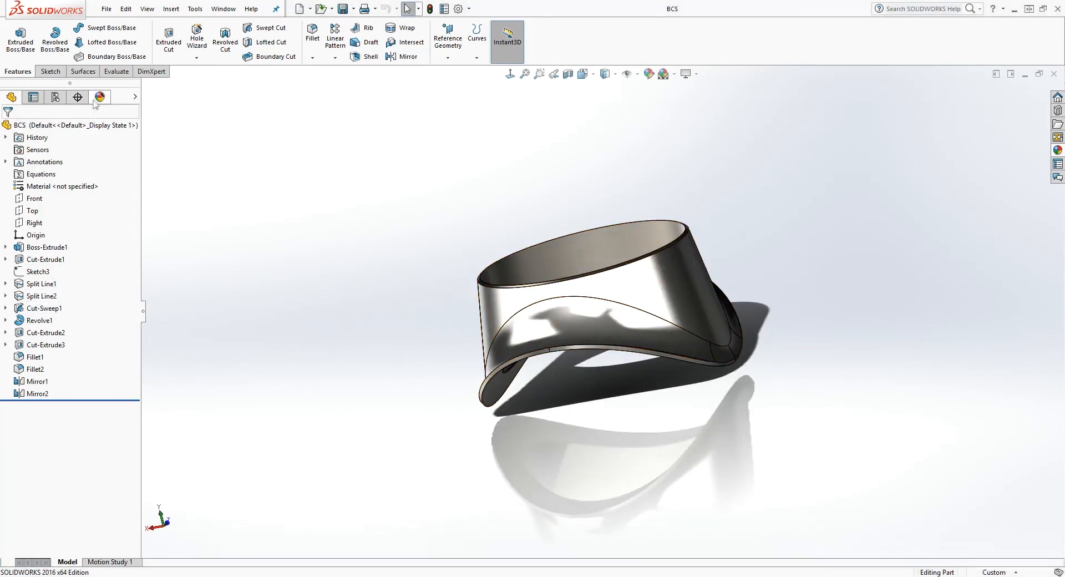
- Show the DisplayManager listing the cast carbon steel and machined steel appearances on the part
left_click(100, 97)
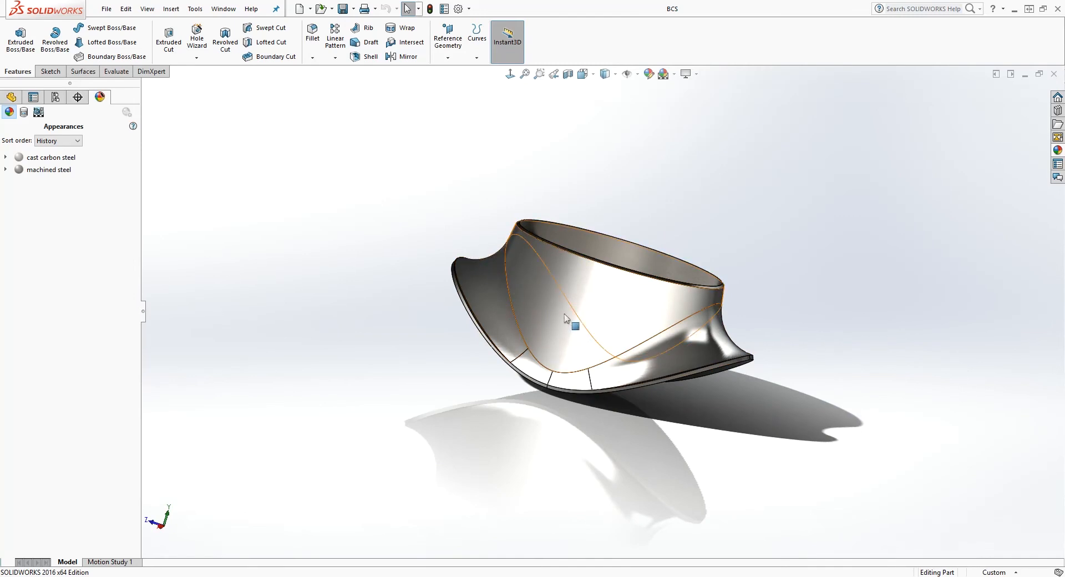
mouse_move(740, 360)
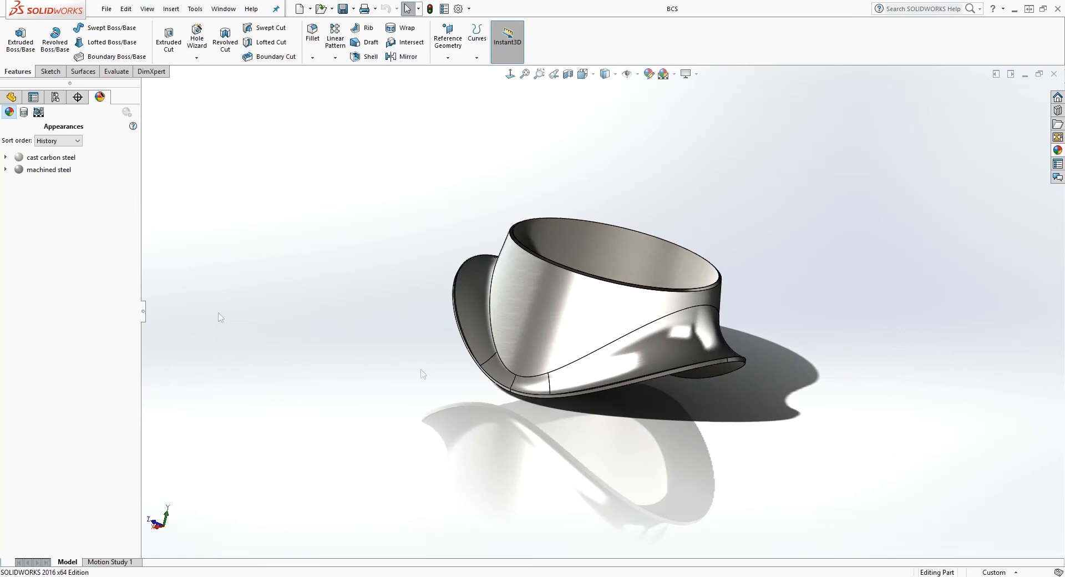
mouse_move(531, 298)
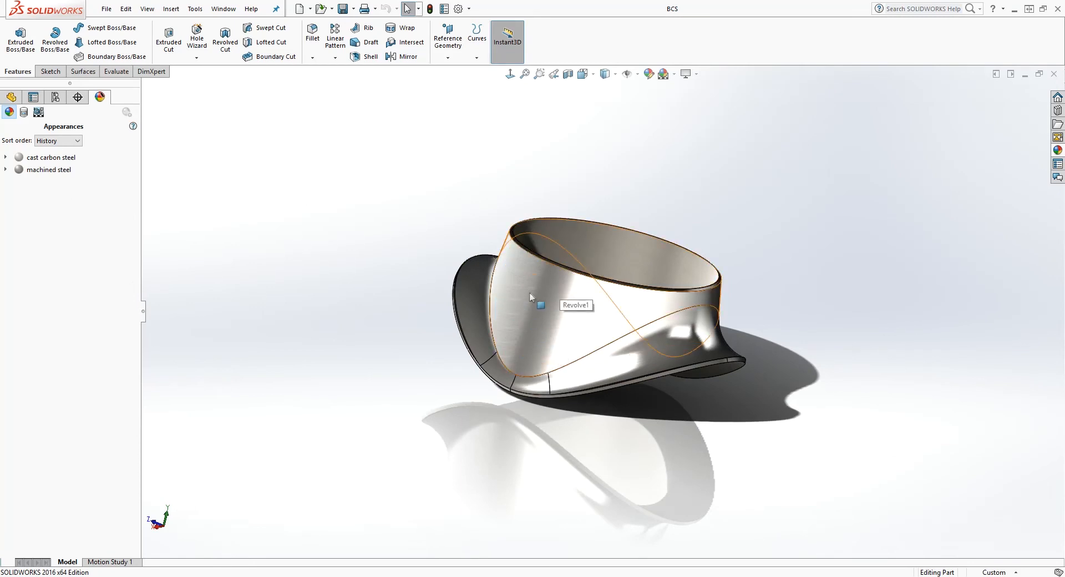
mouse_move(623, 298)
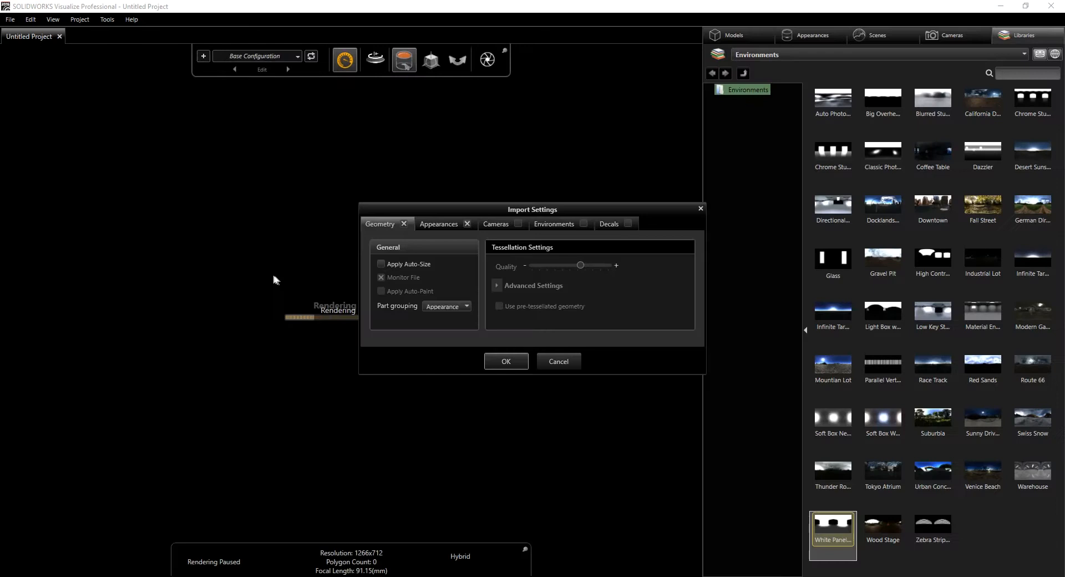
mouse_move(382, 227)
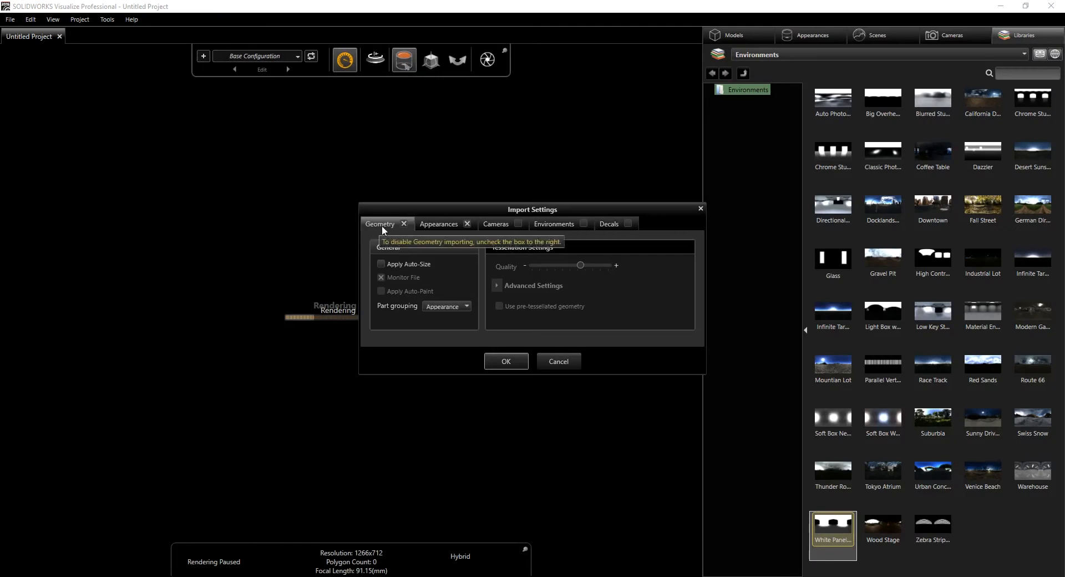
mouse_move(459, 322)
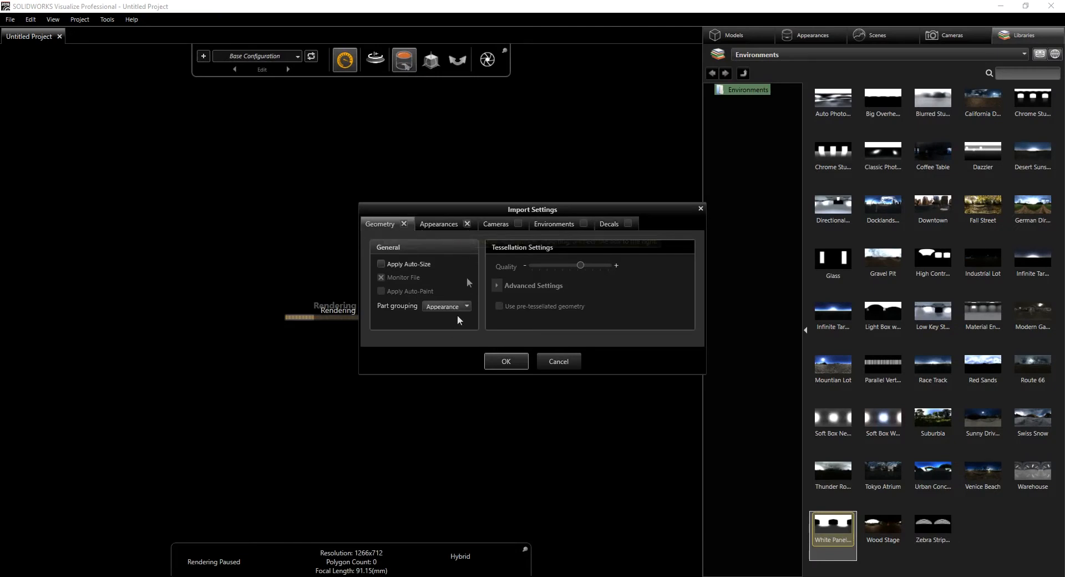
mouse_move(450, 319)
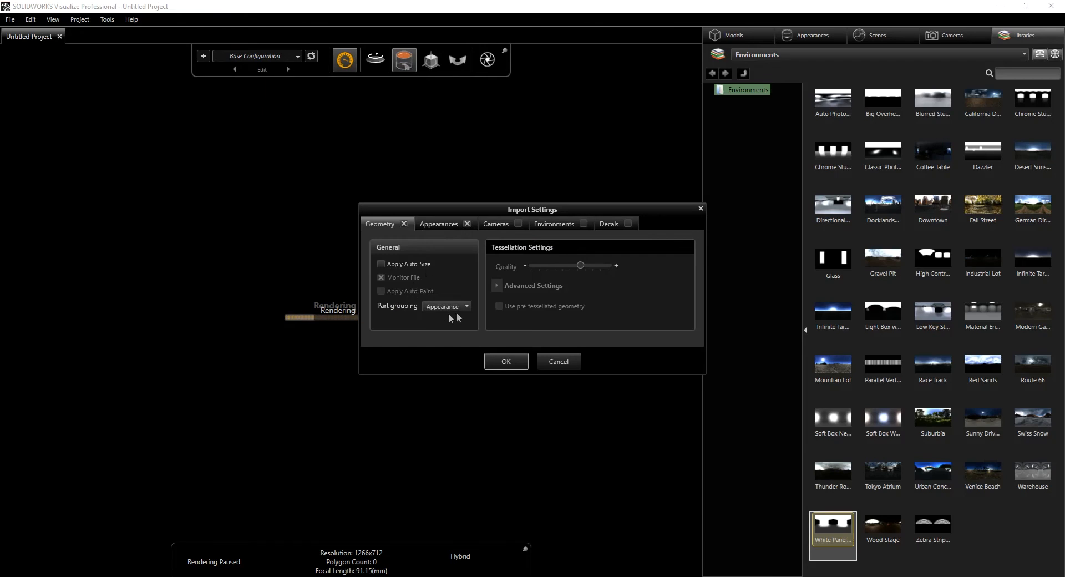
- Import the BCS fitting with Part grouping kept at Appearance
left_click(466, 306)
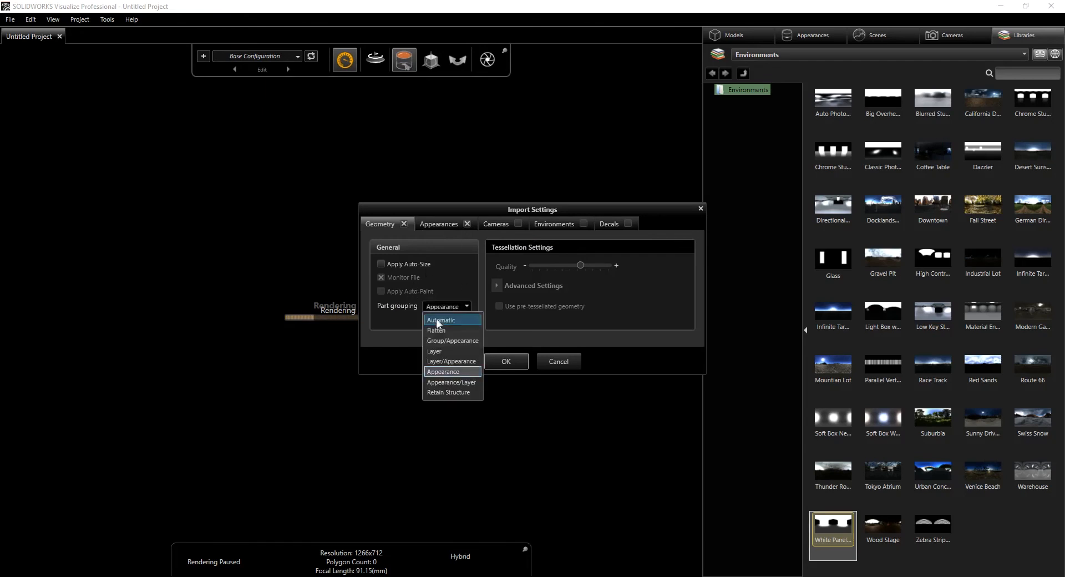
mouse_move(444, 376)
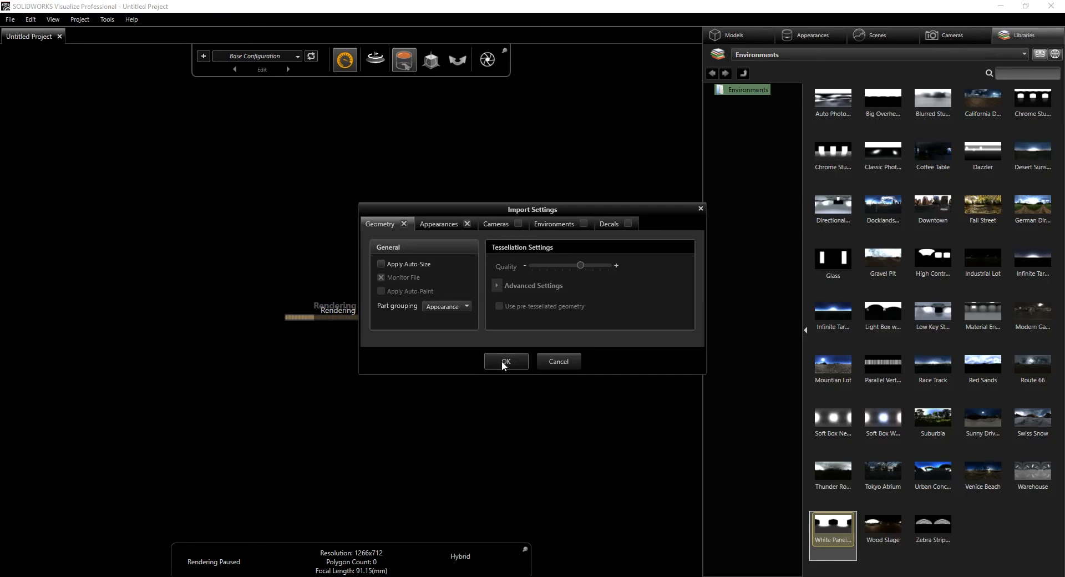
left_click(505, 361)
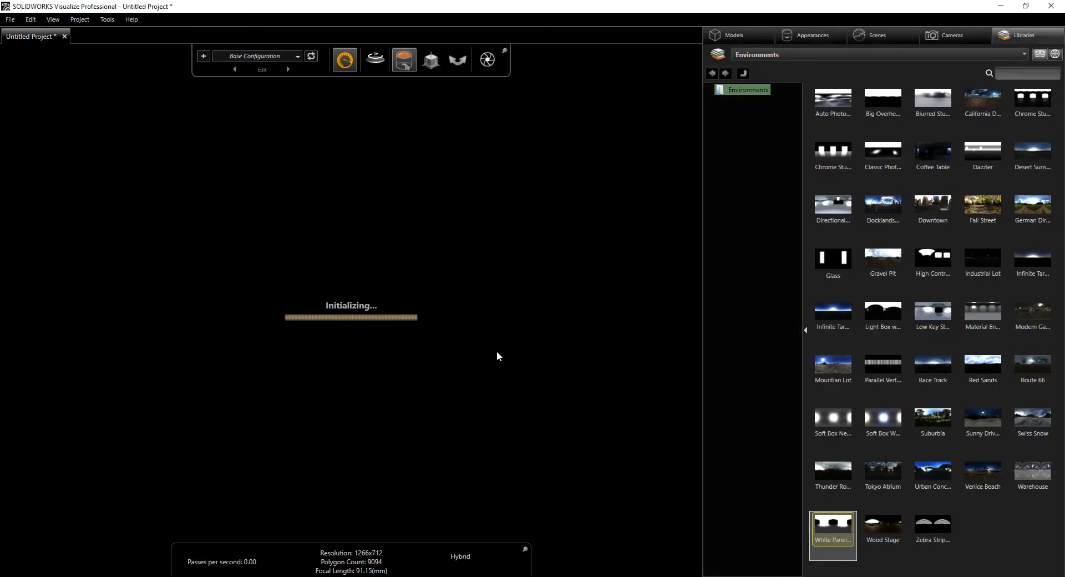
- Select the BCS model in the Models list, review its Preview Options, then deselect the fitting
left_click(810, 36)
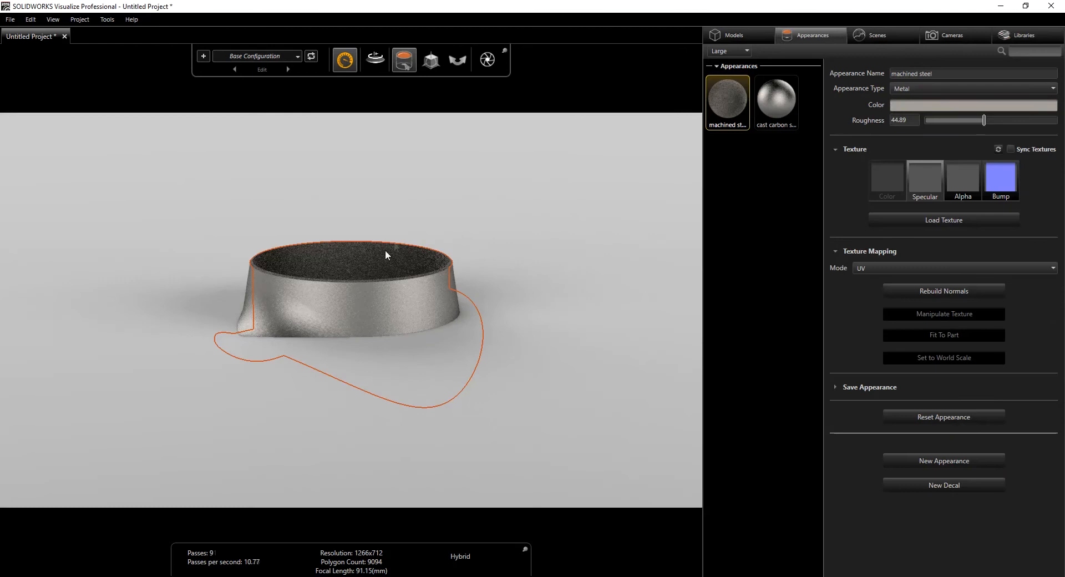
left_click(733, 35)
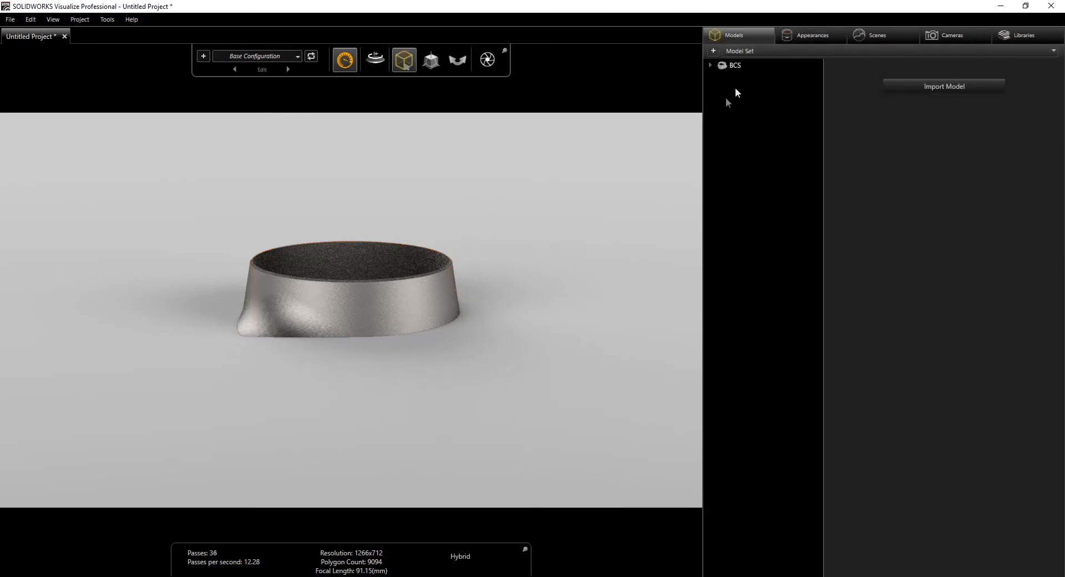
left_click(734, 66)
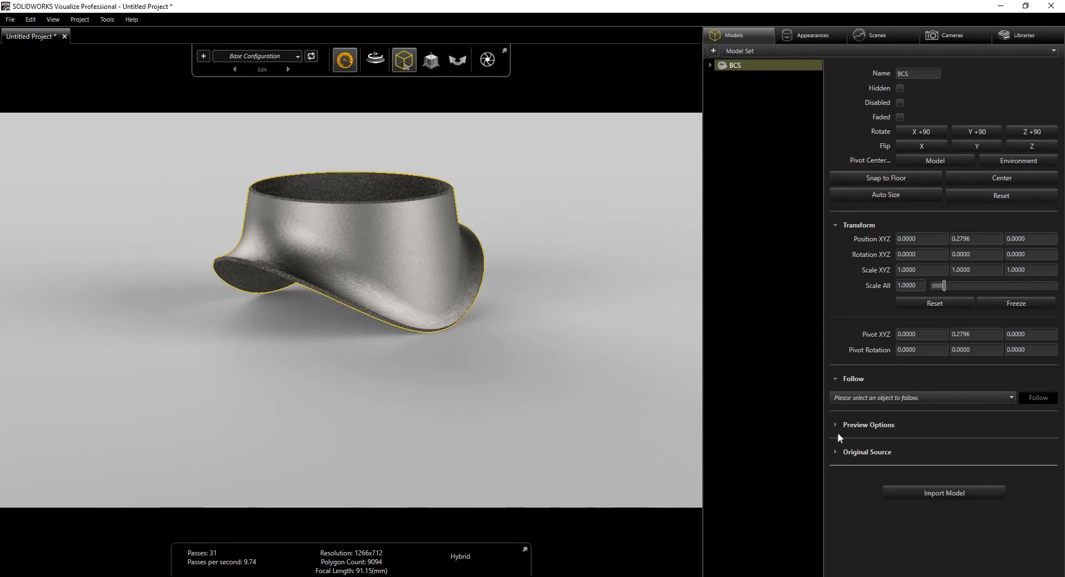
left_click(836, 425)
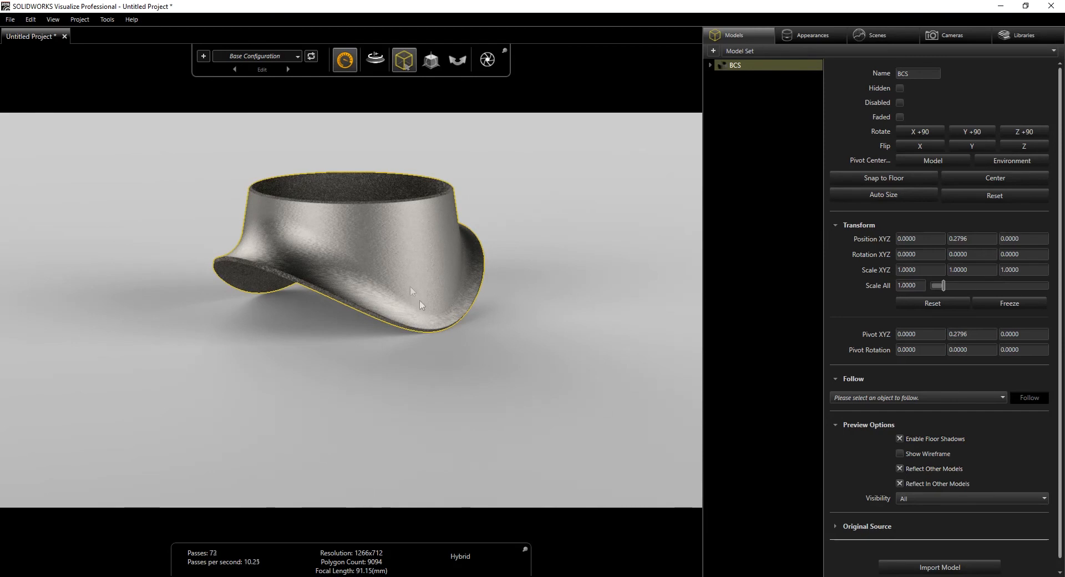
left_click(579, 275)
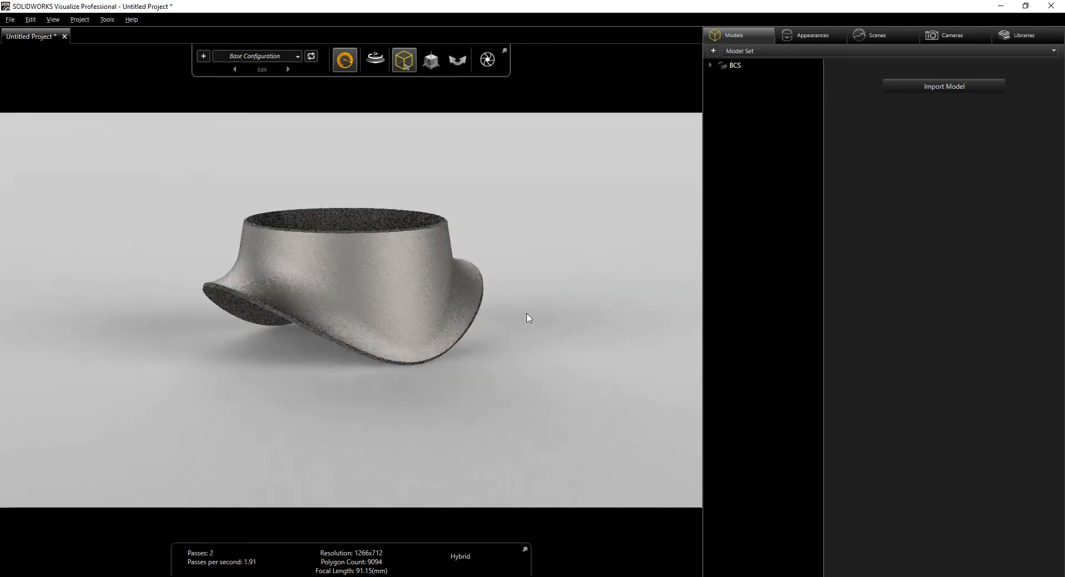
mouse_move(900, 141)
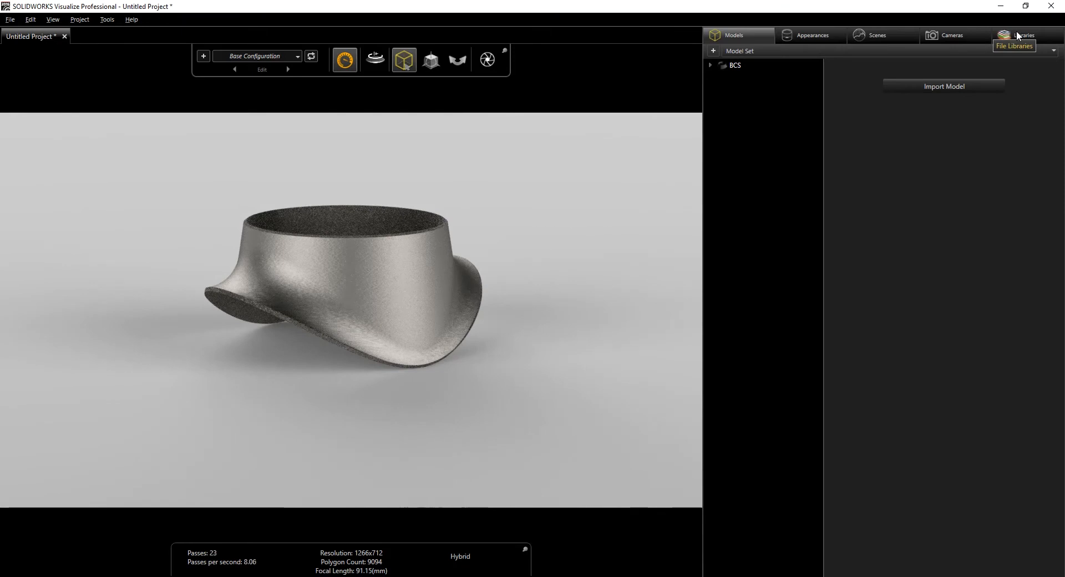
- Load the saved BC Camera file so the fitting is framed close-up
left_click(950, 35)
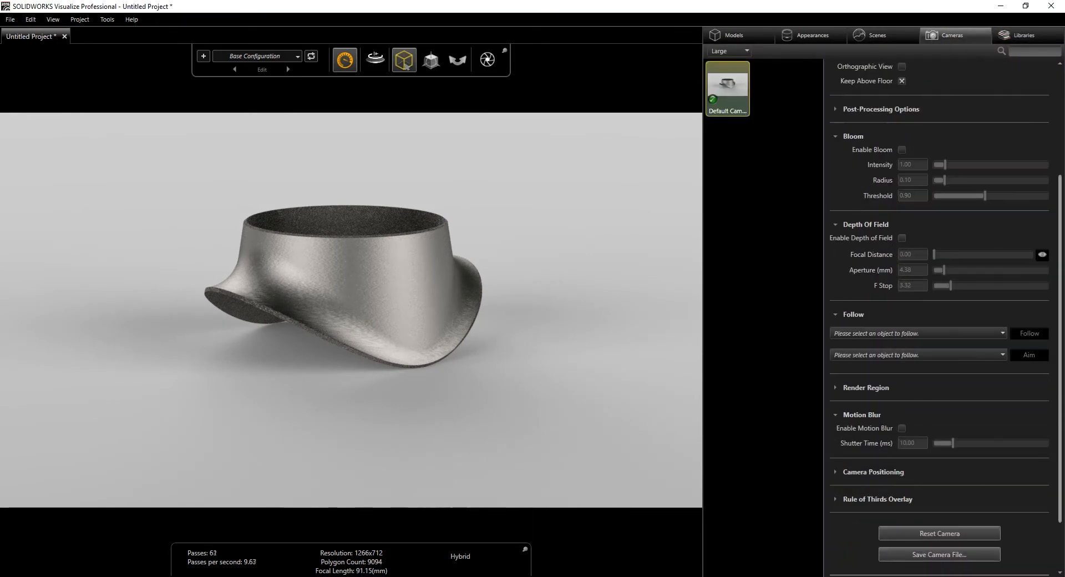
left_click(938, 557)
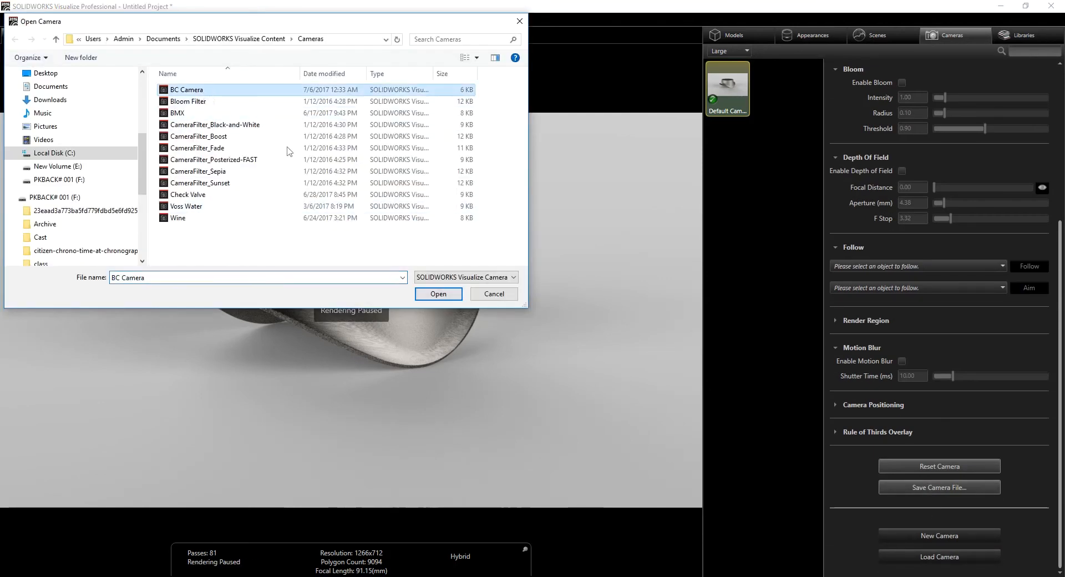
left_click(438, 293)
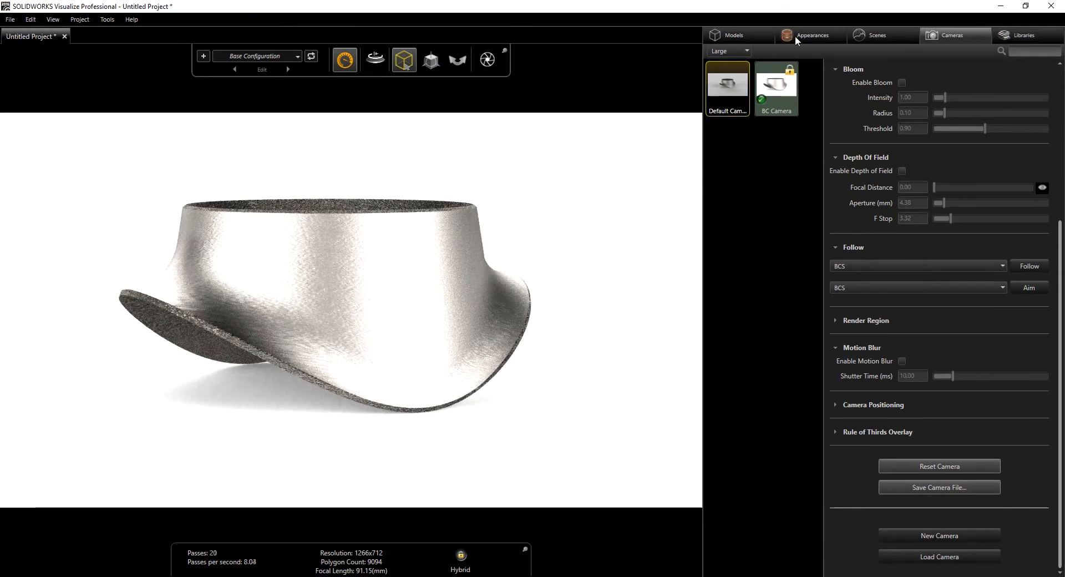
- Inspect the machined steel and cast carbon steel appearance settings, then show the camera settings
left_click(807, 36)
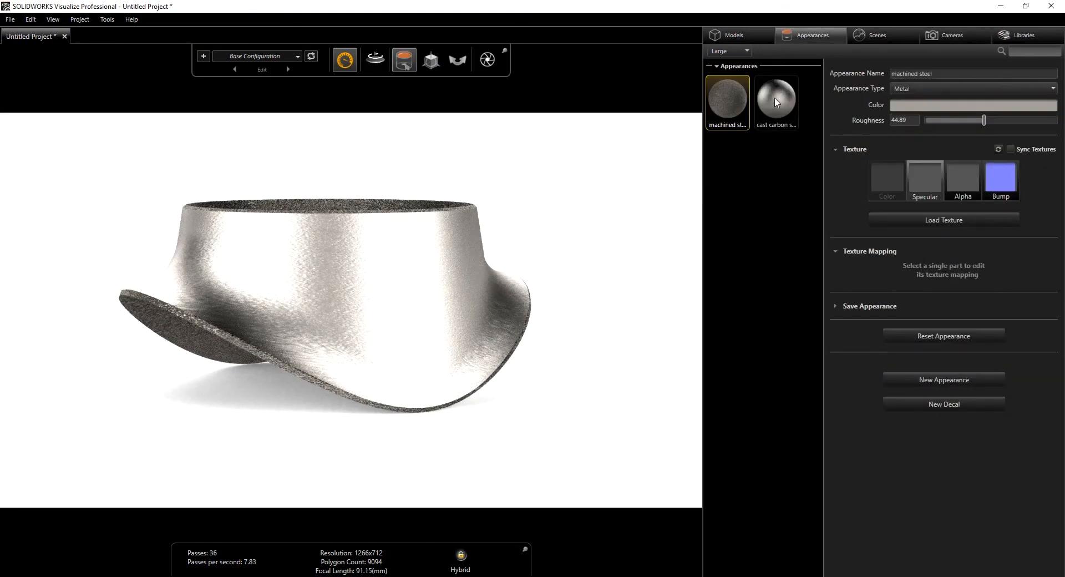
left_click(776, 100)
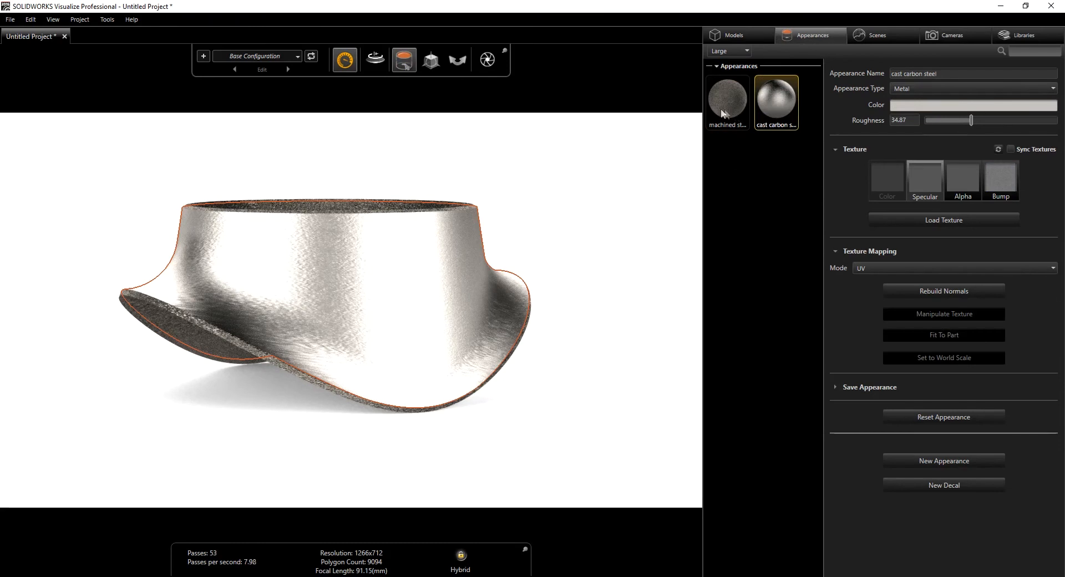
left_click(726, 99)
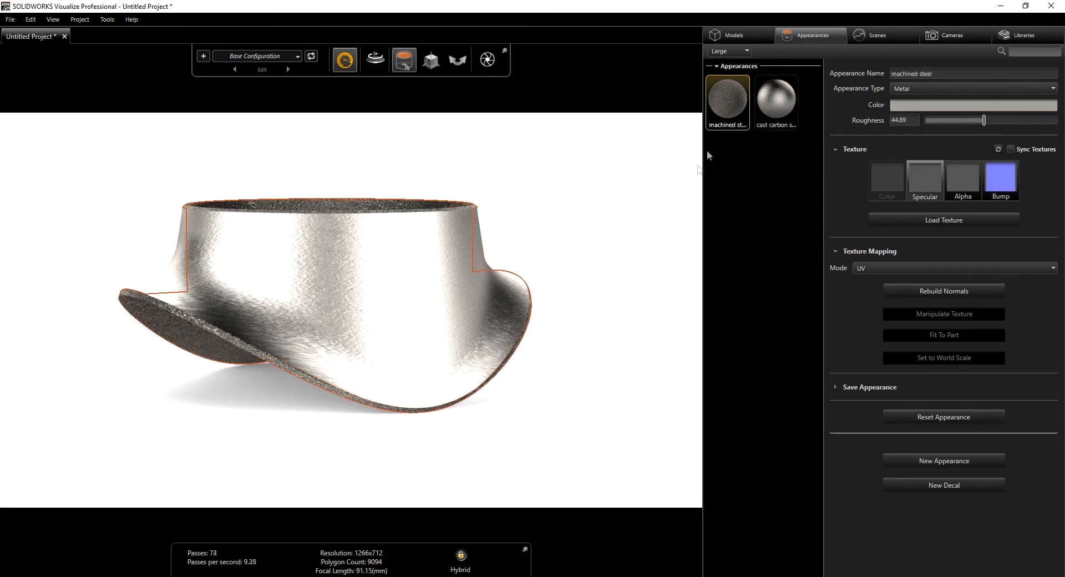
left_click(776, 99)
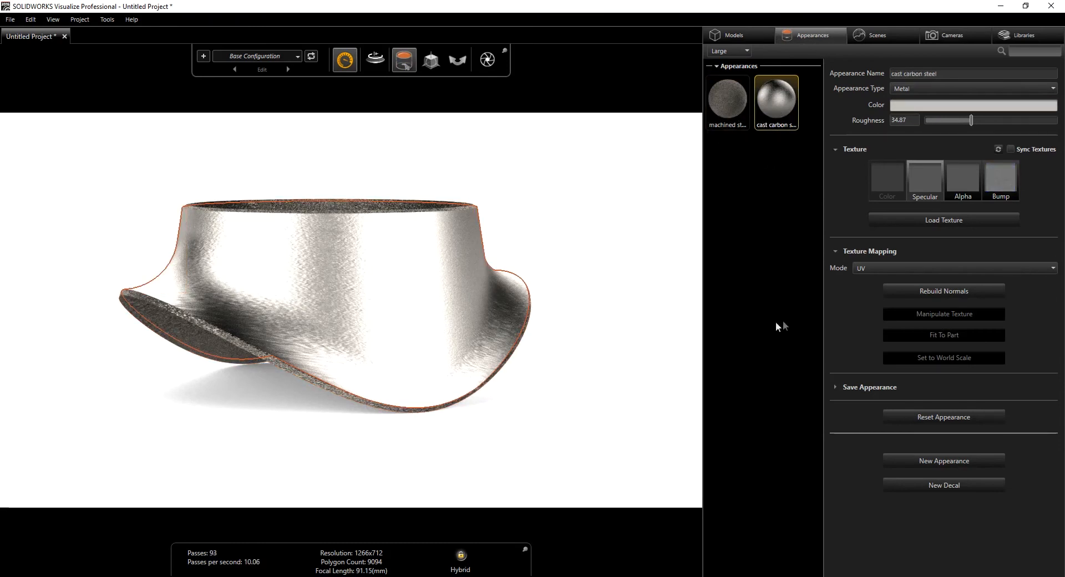
mouse_move(640, 194)
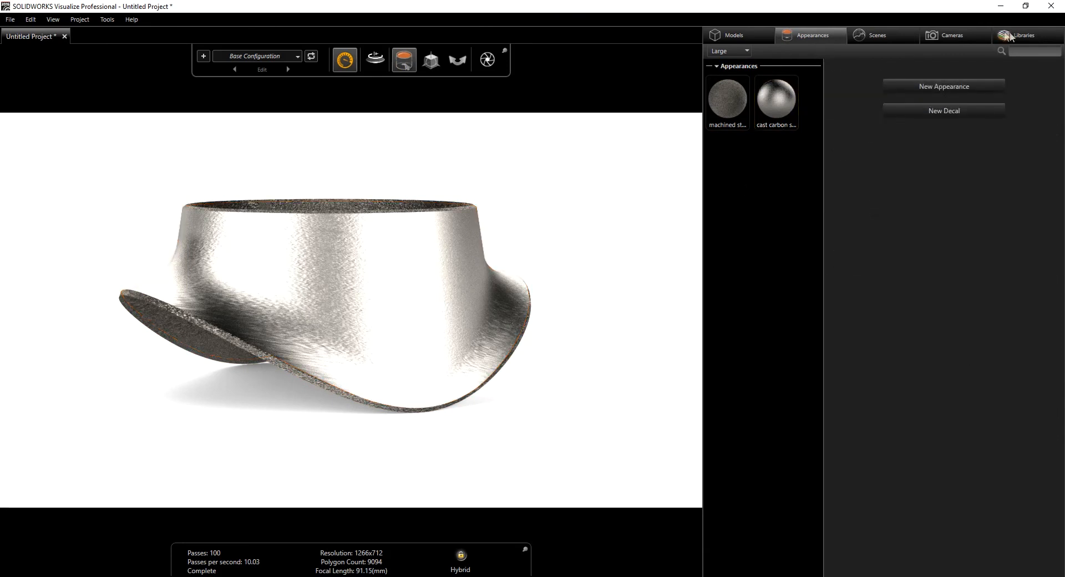
left_click(950, 35)
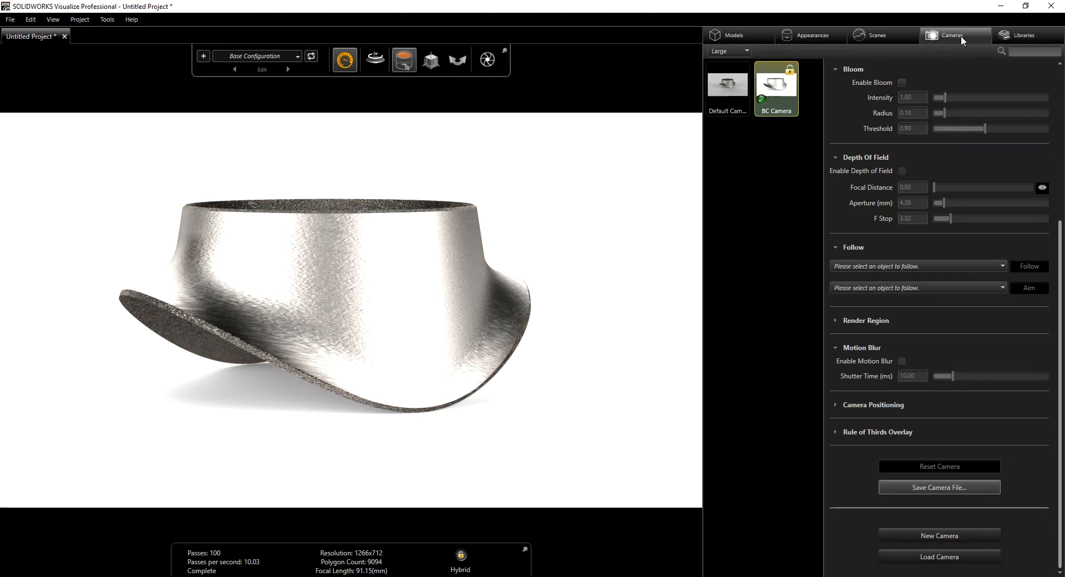
mouse_move(1019, 37)
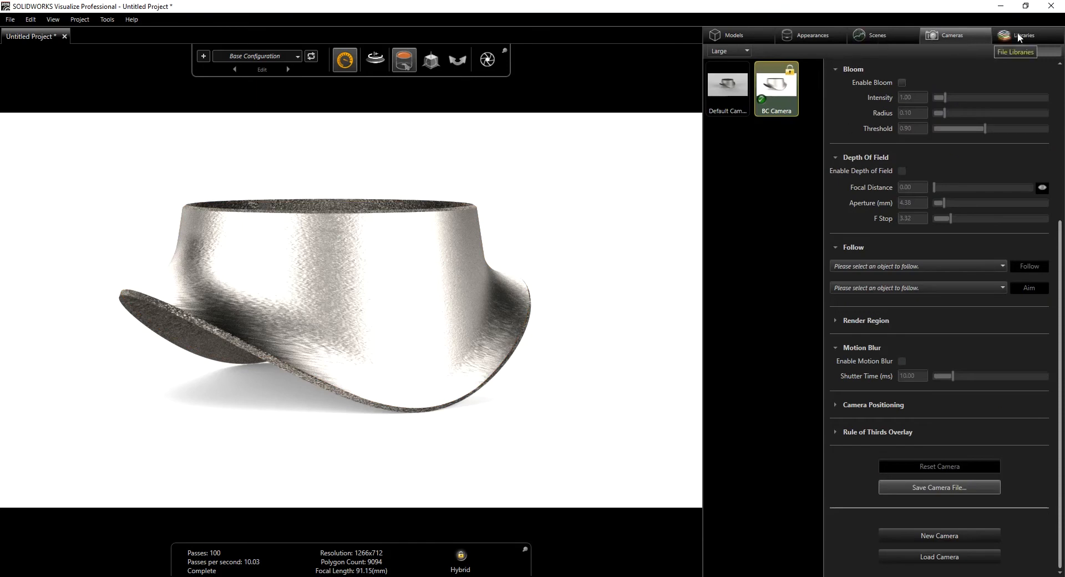
- Pick the Forged Metal appearance from the Metal appearance library for the fitting body
left_click(1022, 35)
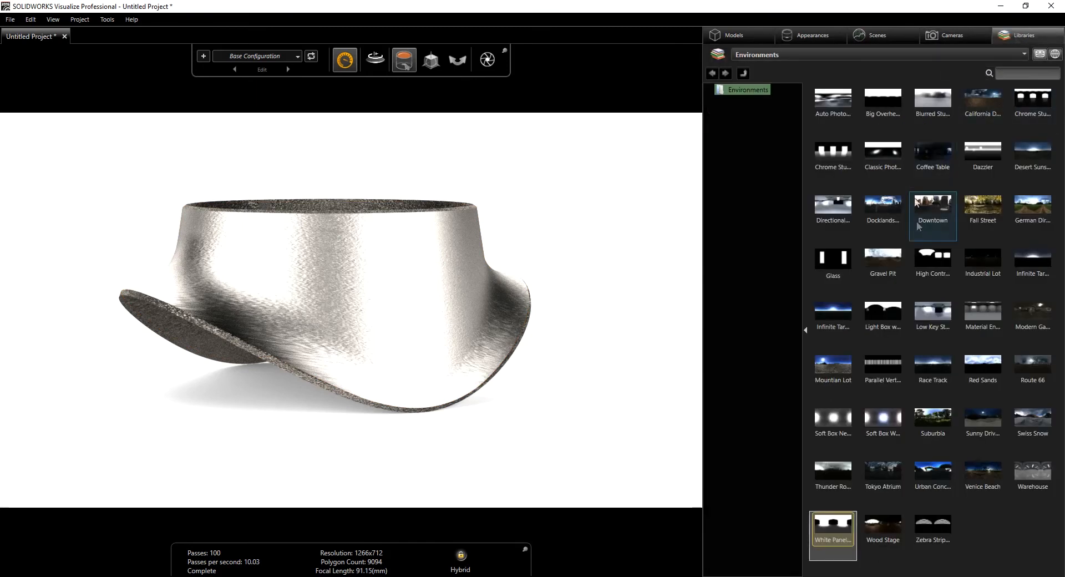
left_click(1023, 55)
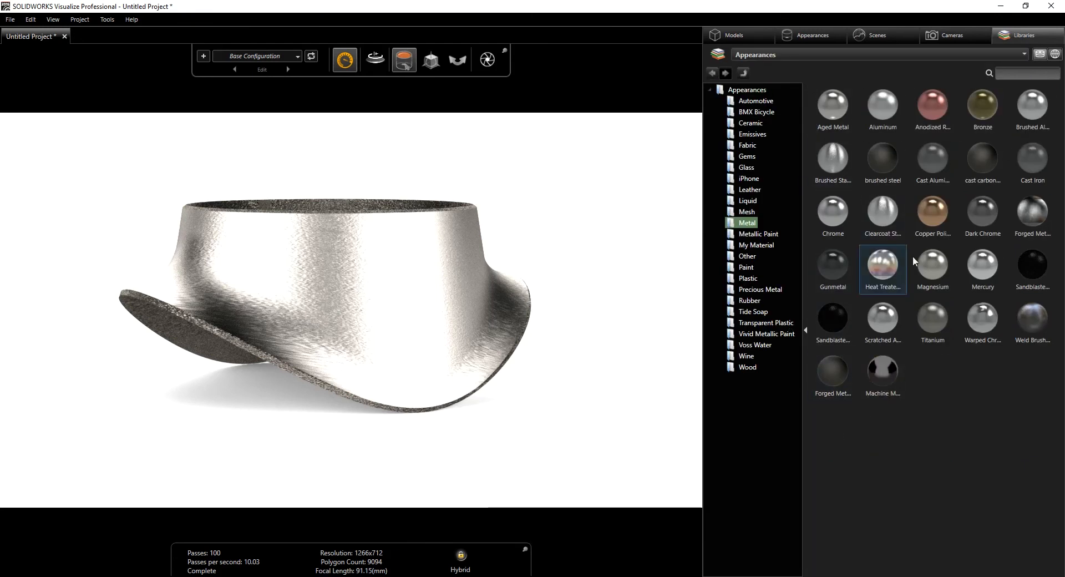
left_click(1032, 212)
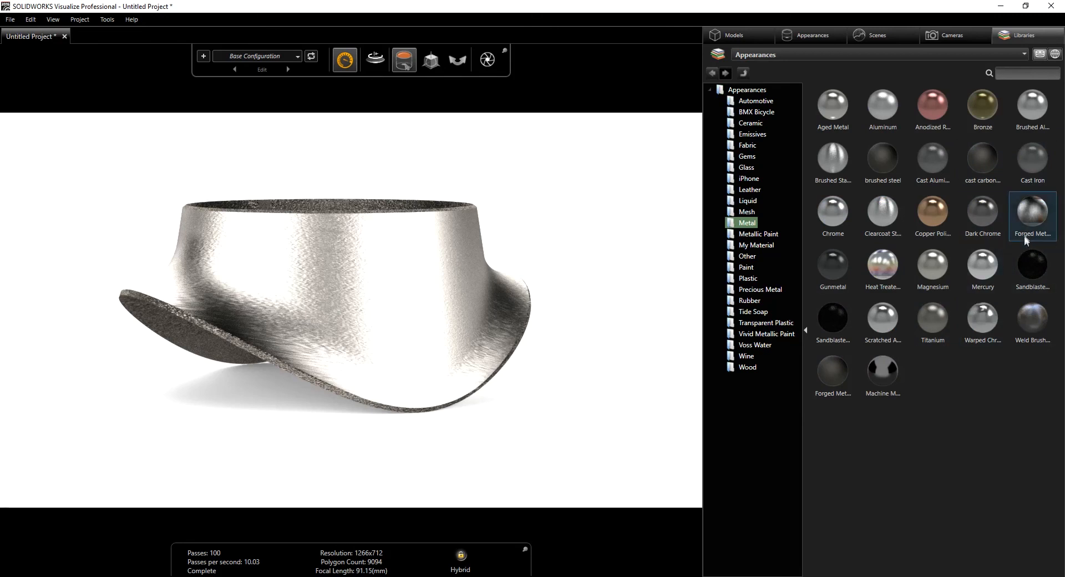
mouse_move(832, 374)
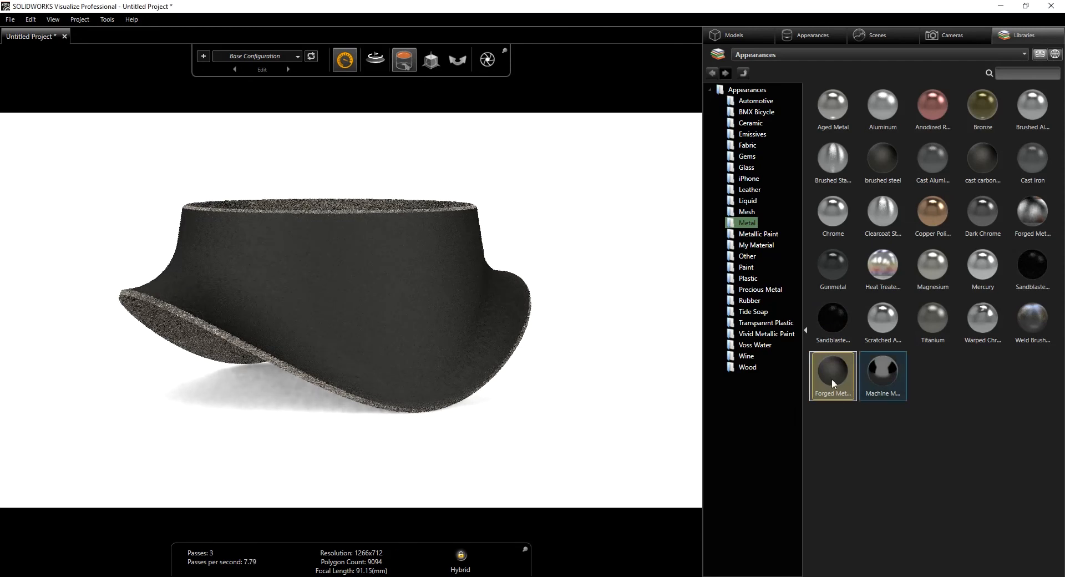
mouse_move(874, 374)
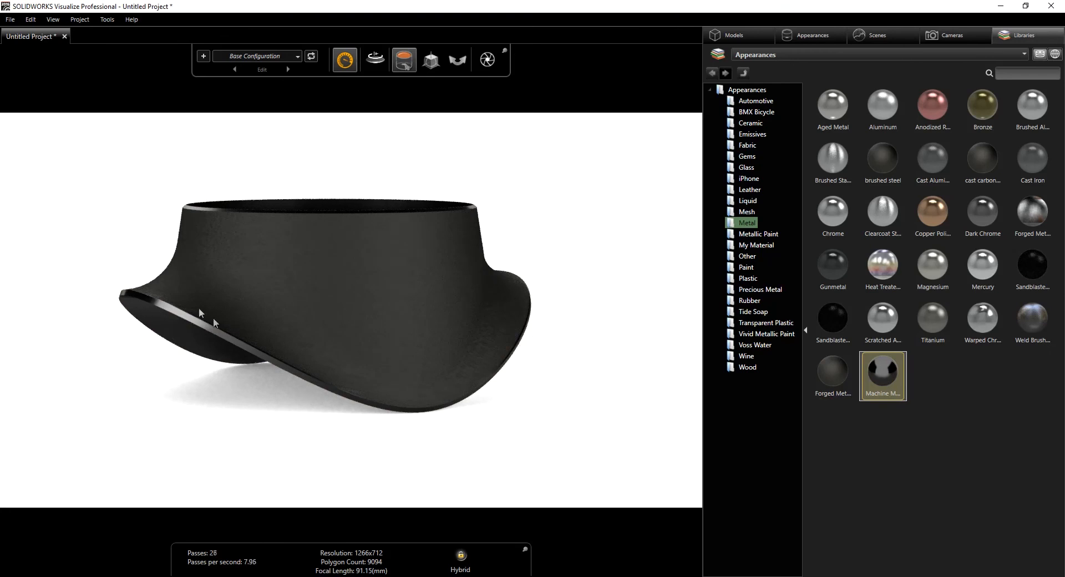
mouse_move(430, 296)
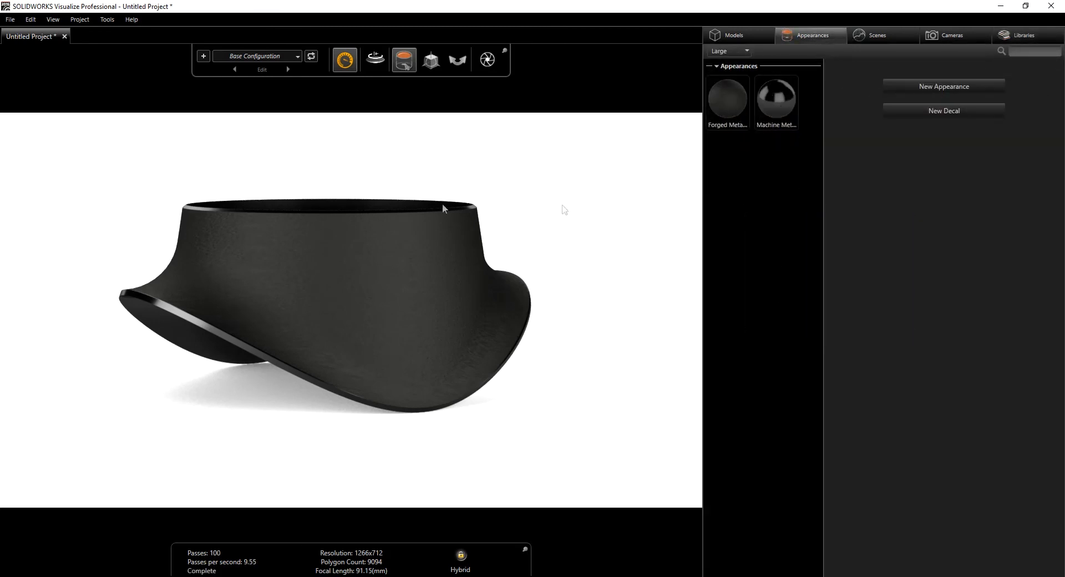
mouse_move(735, 106)
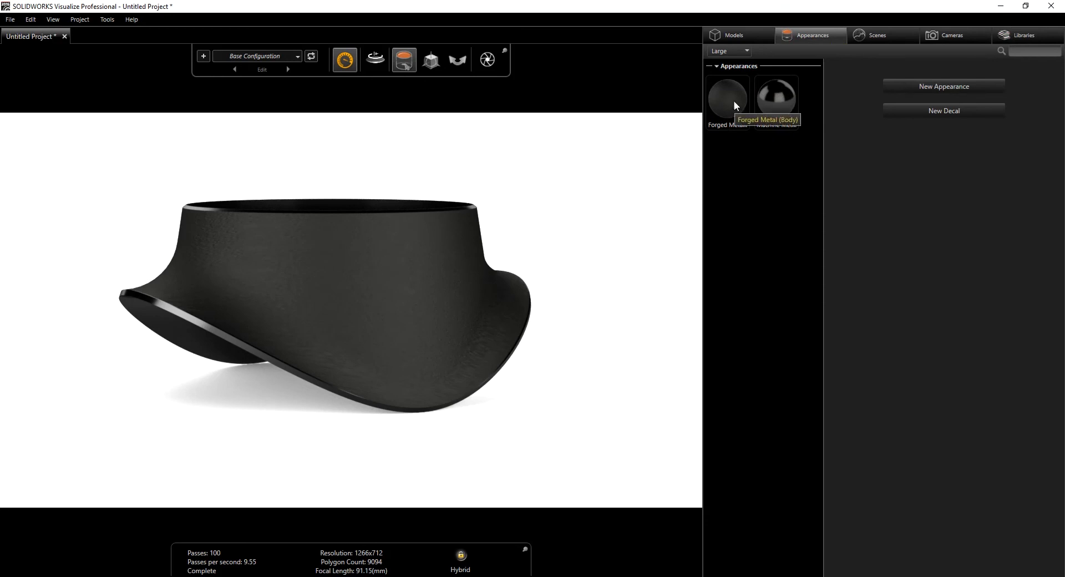
- Set the Forged Metal (Body) texture mapping mode to Box, then select the Machine Metal appearance
left_click(727, 94)
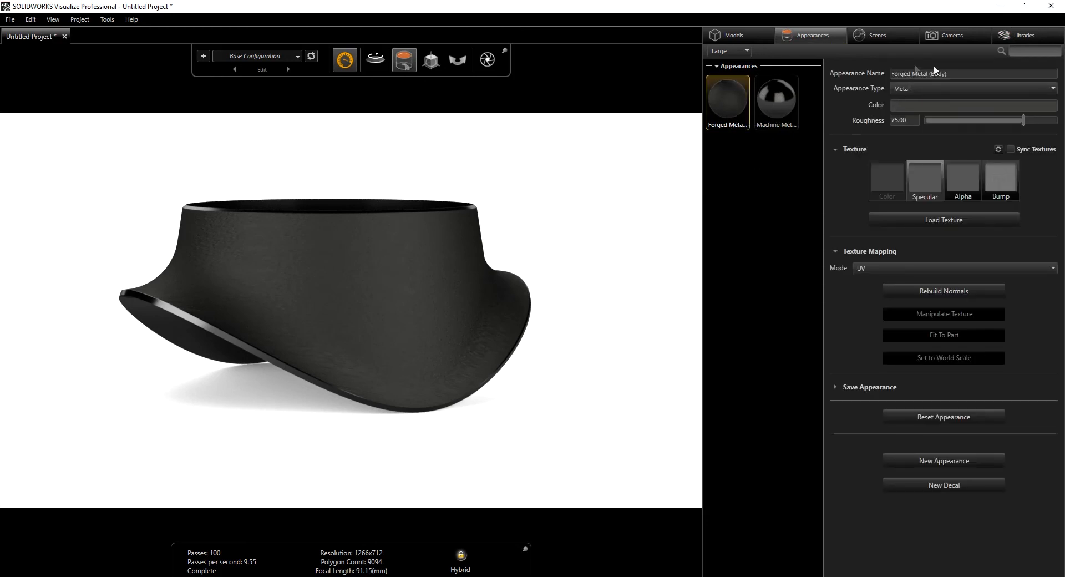
mouse_move(887, 125)
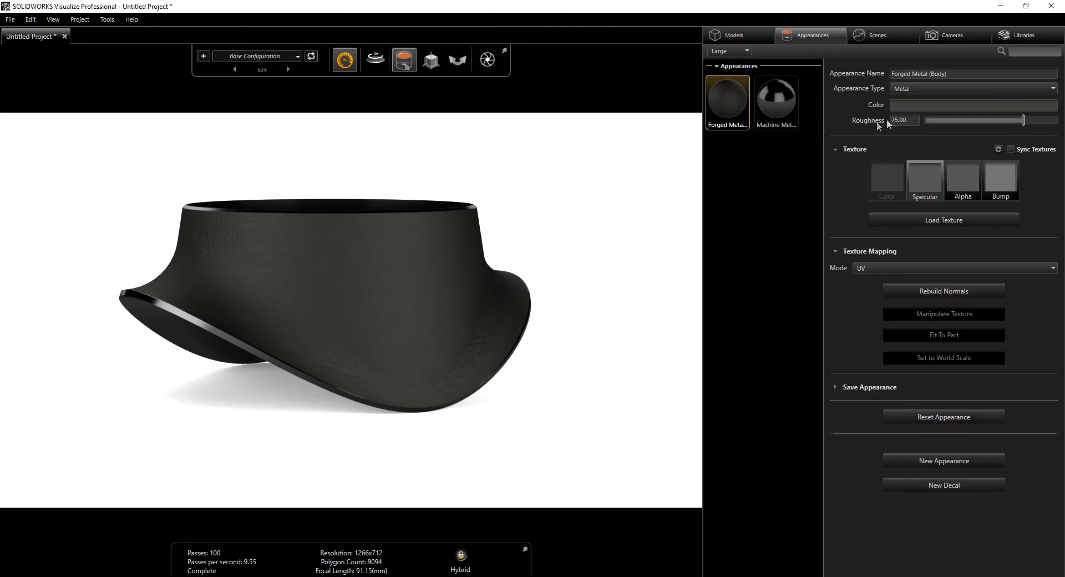
mouse_move(943, 147)
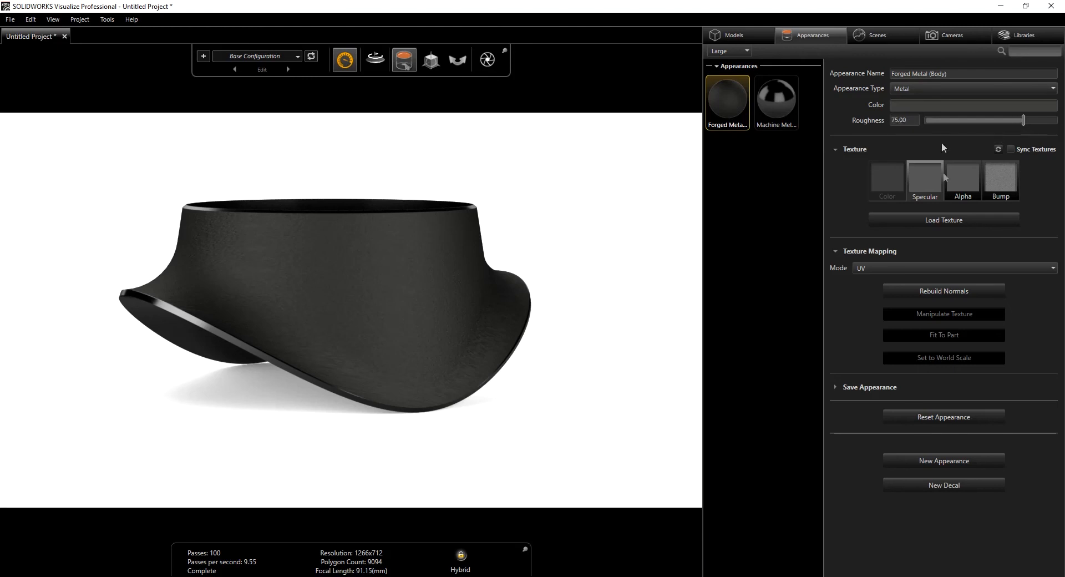
mouse_move(1005, 180)
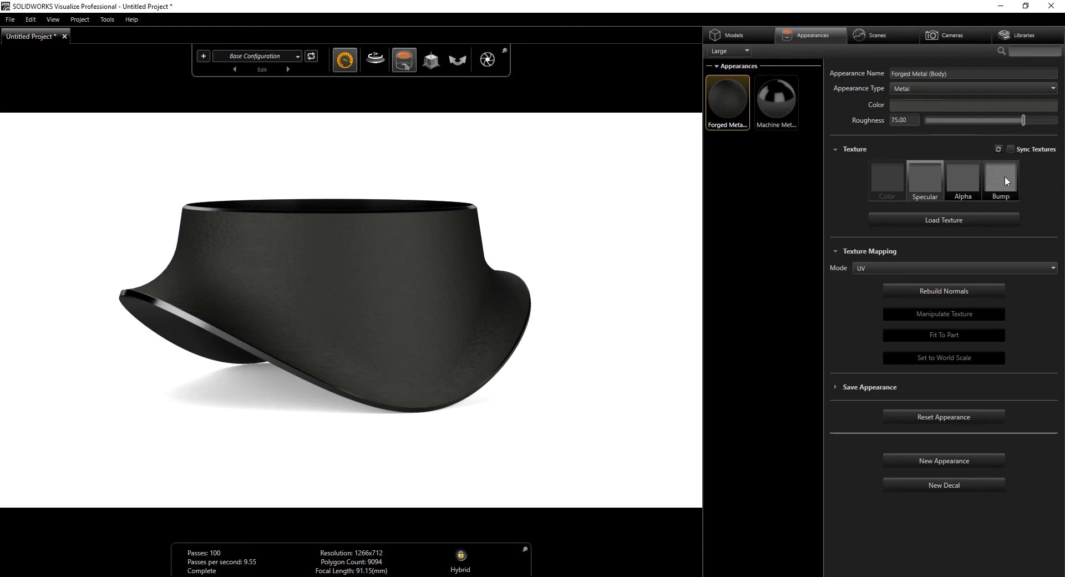
mouse_move(1005, 181)
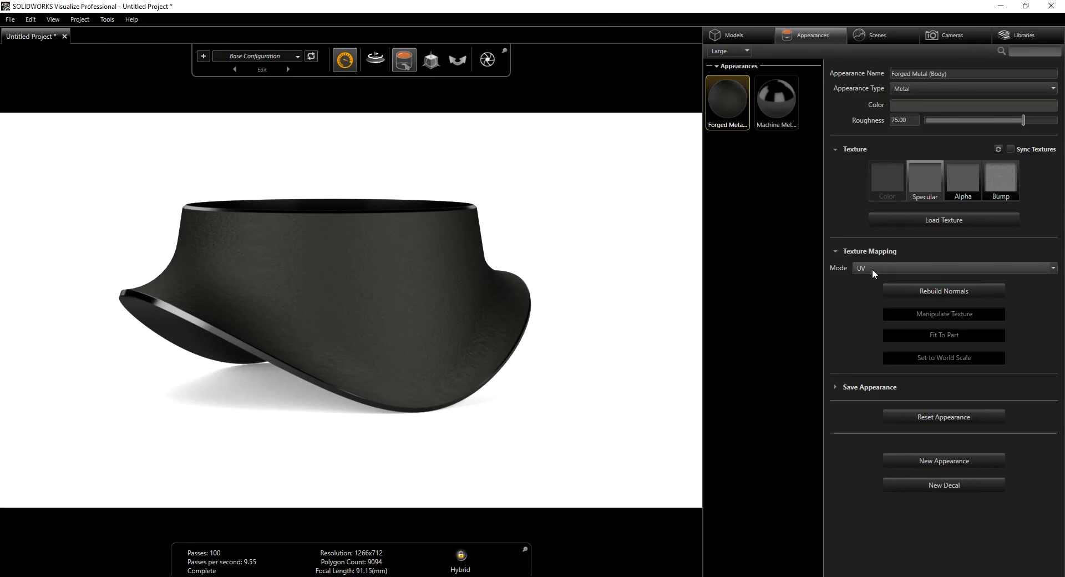
left_click(954, 269)
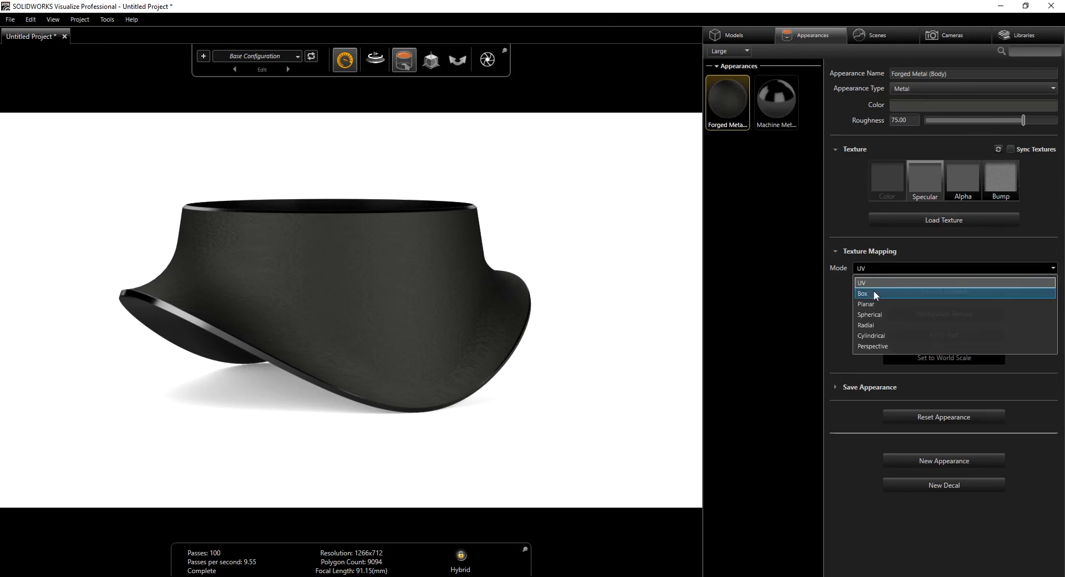
left_click(862, 293)
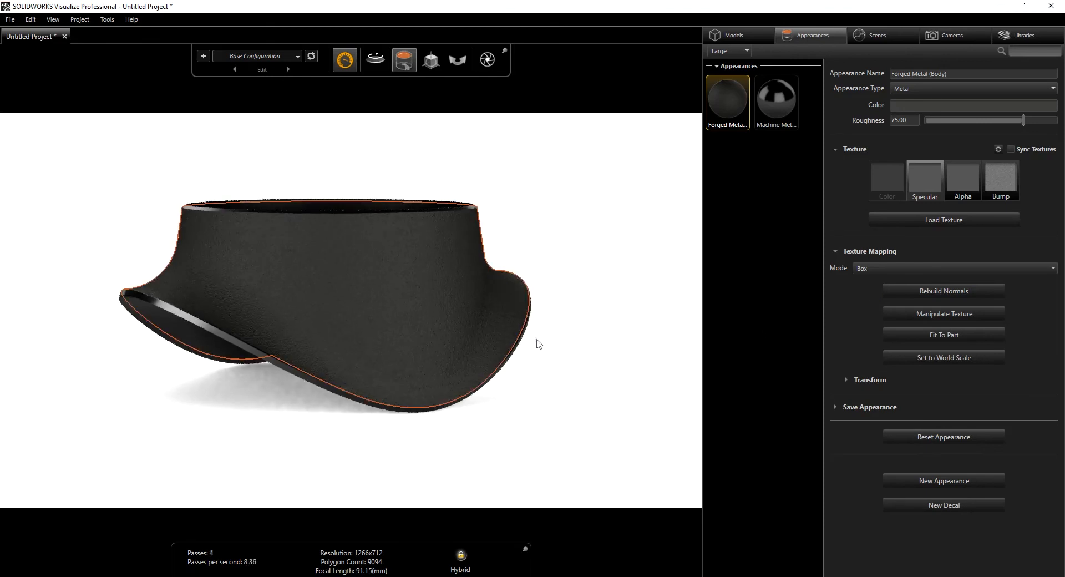
mouse_move(344, 313)
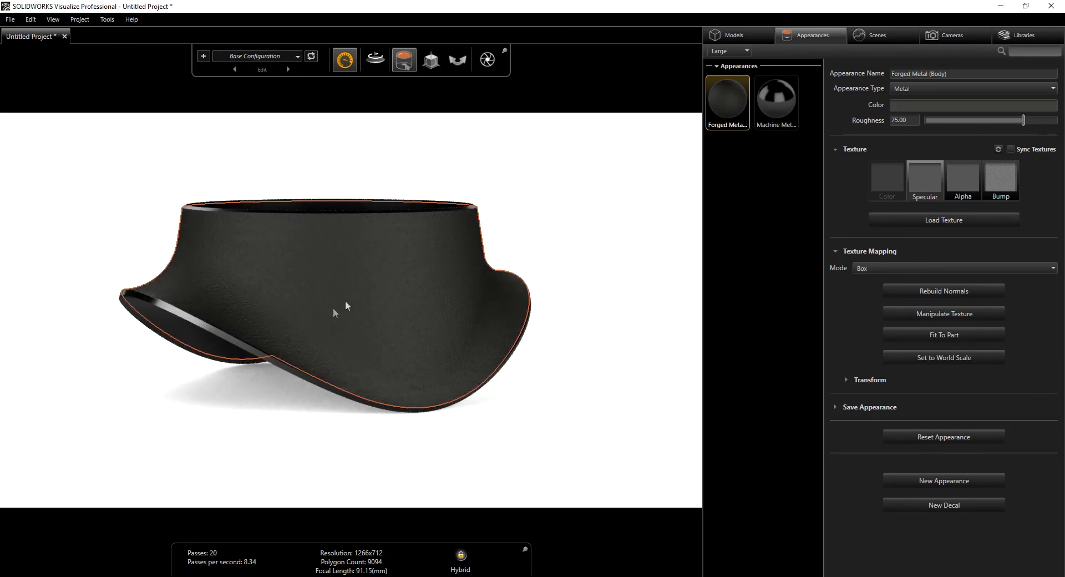
mouse_move(654, 314)
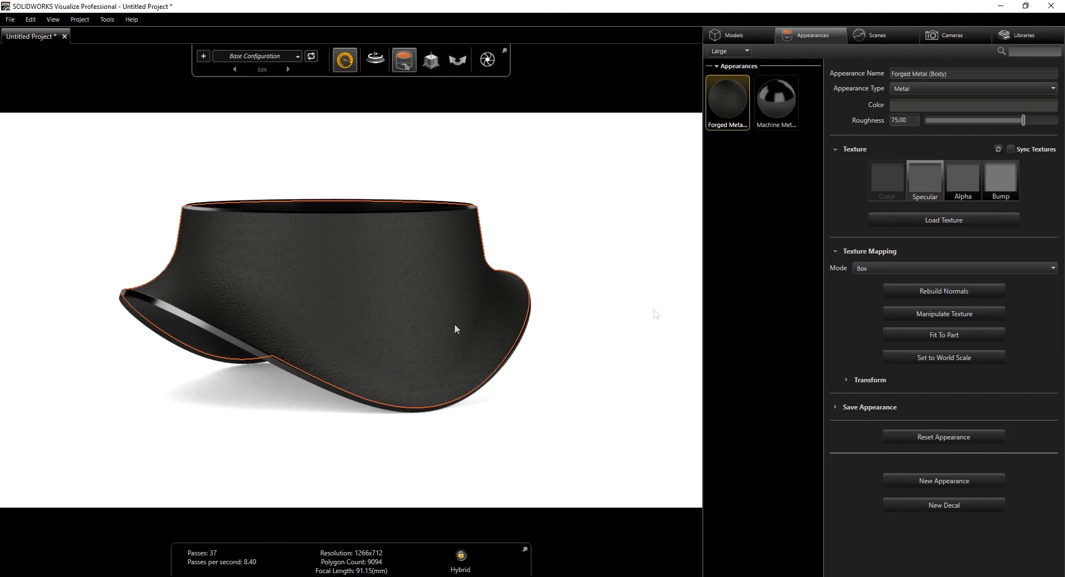
left_click(776, 102)
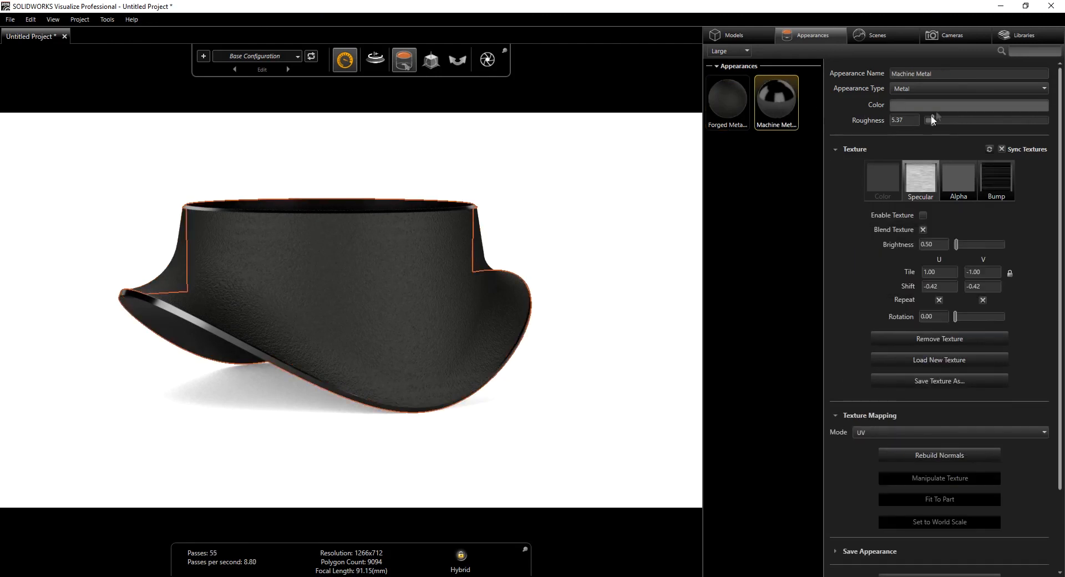
mouse_move(926, 122)
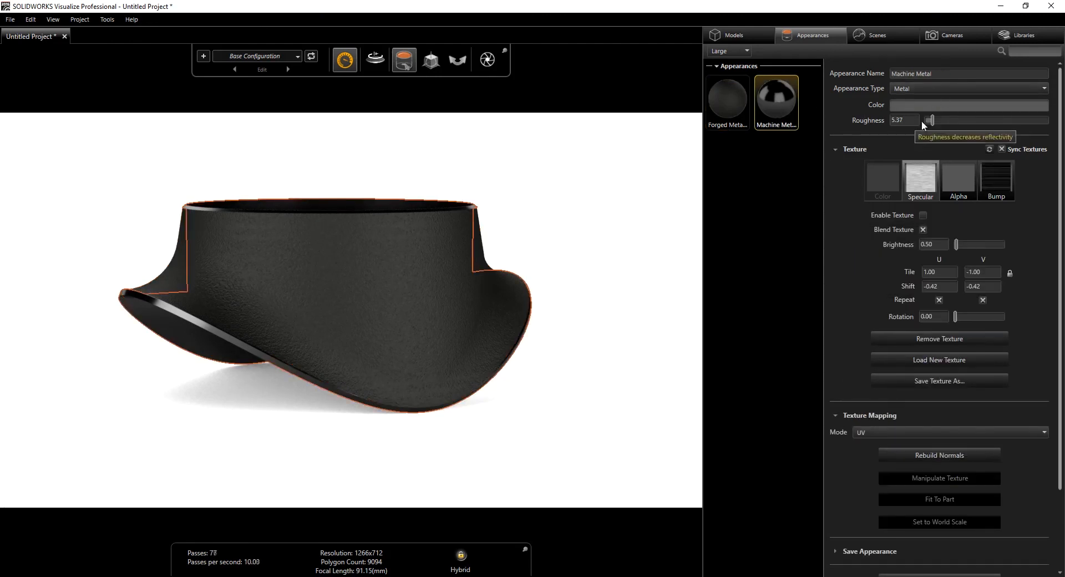
mouse_move(1002, 180)
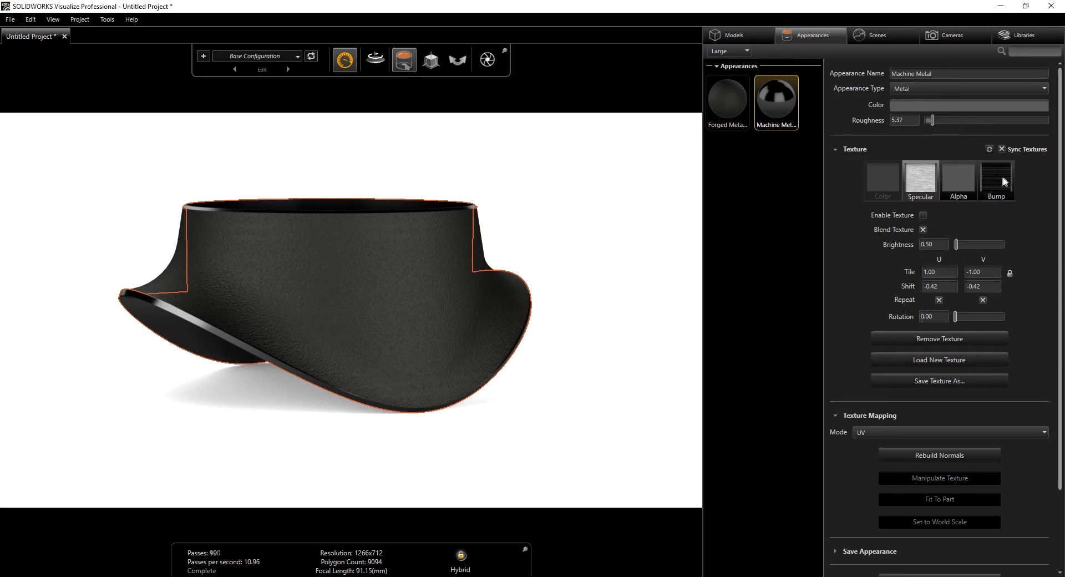
- View the Machine Metal bump texture settings and stop editing the appearance
left_click(996, 181)
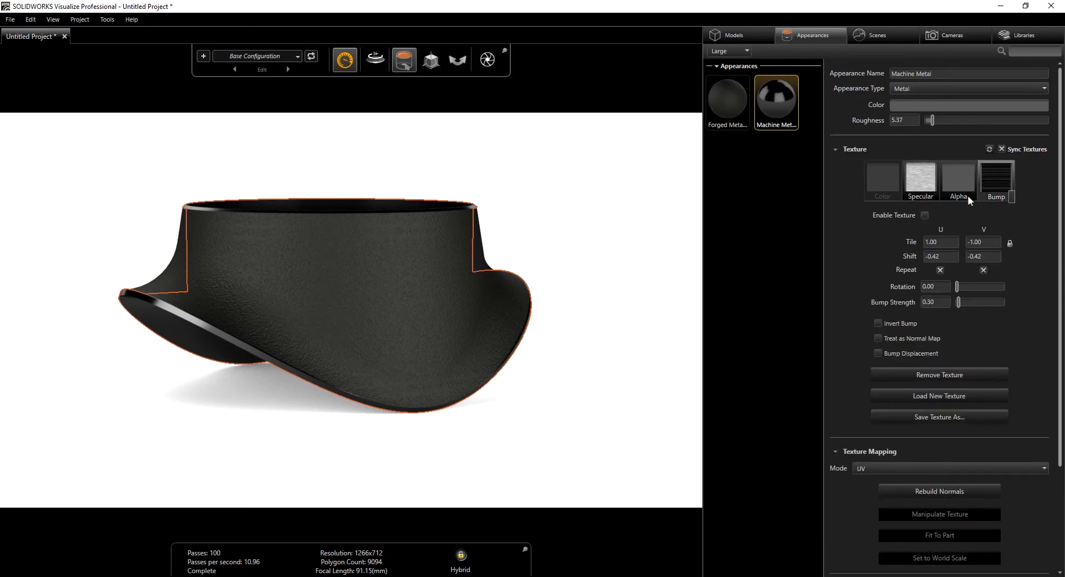
mouse_move(672, 271)
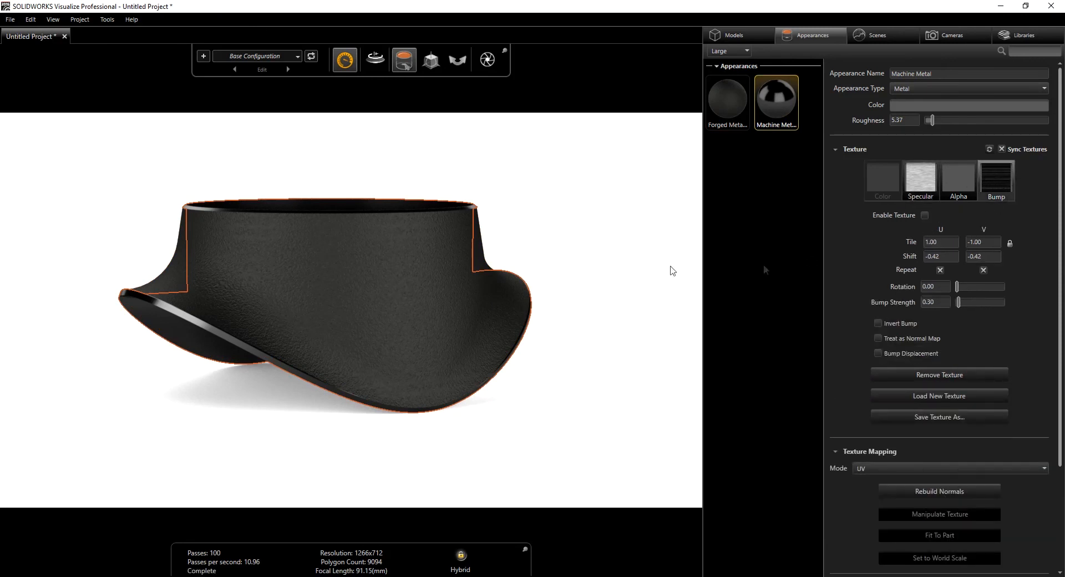
mouse_move(173, 303)
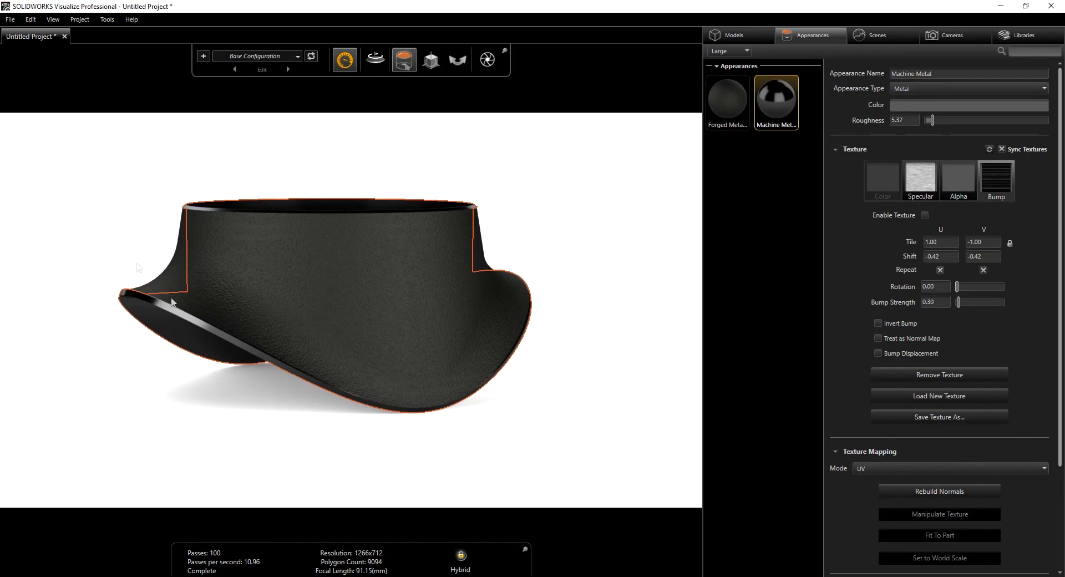
mouse_move(191, 333)
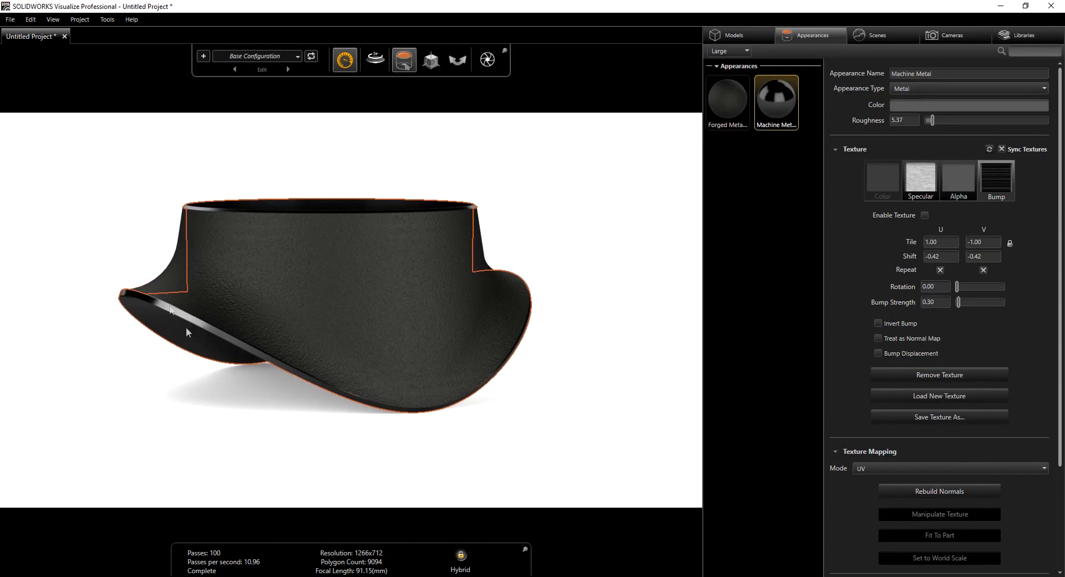
mouse_move(856, 190)
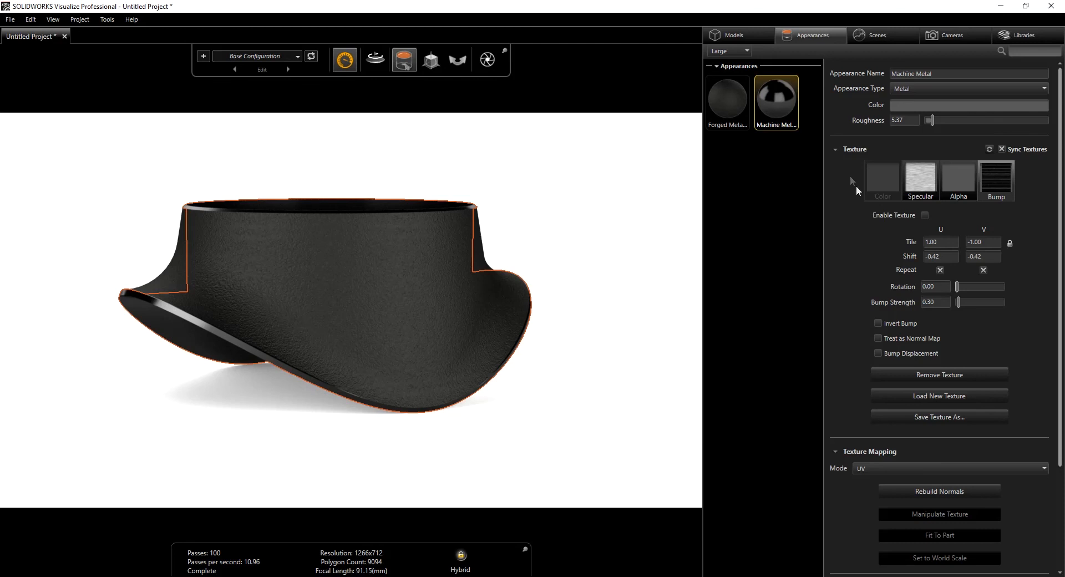
mouse_move(883, 460)
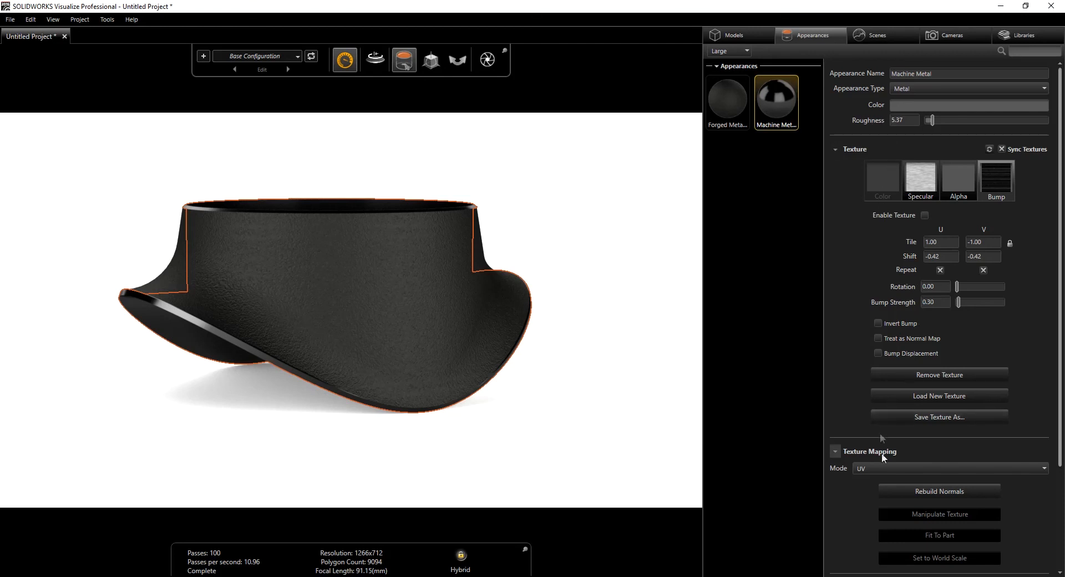
left_click(949, 468)
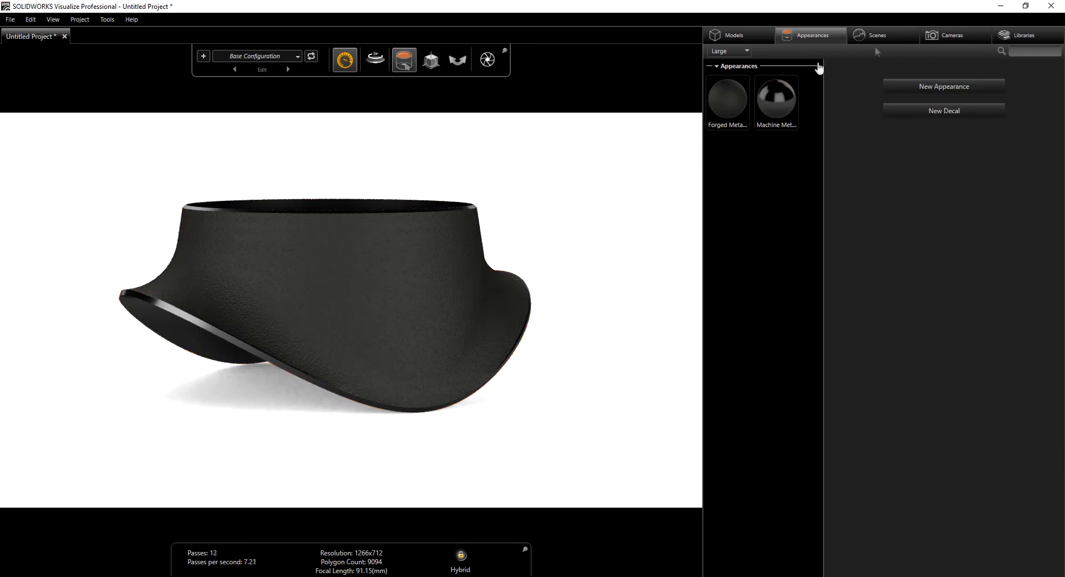
- Apply the White Panel Ts Studio environment from the stock environment library
left_click(874, 35)
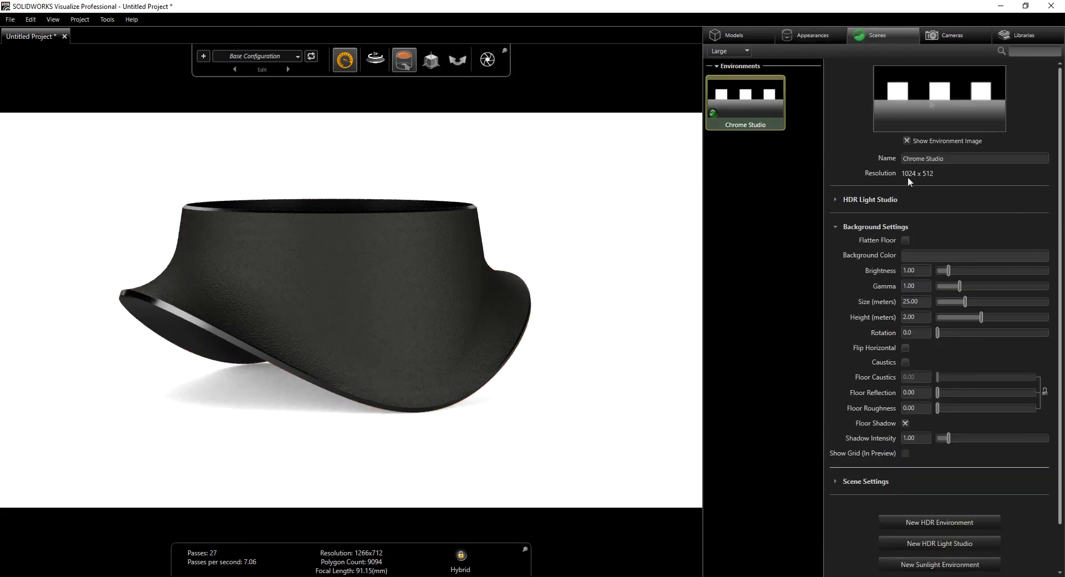
mouse_move(866, 203)
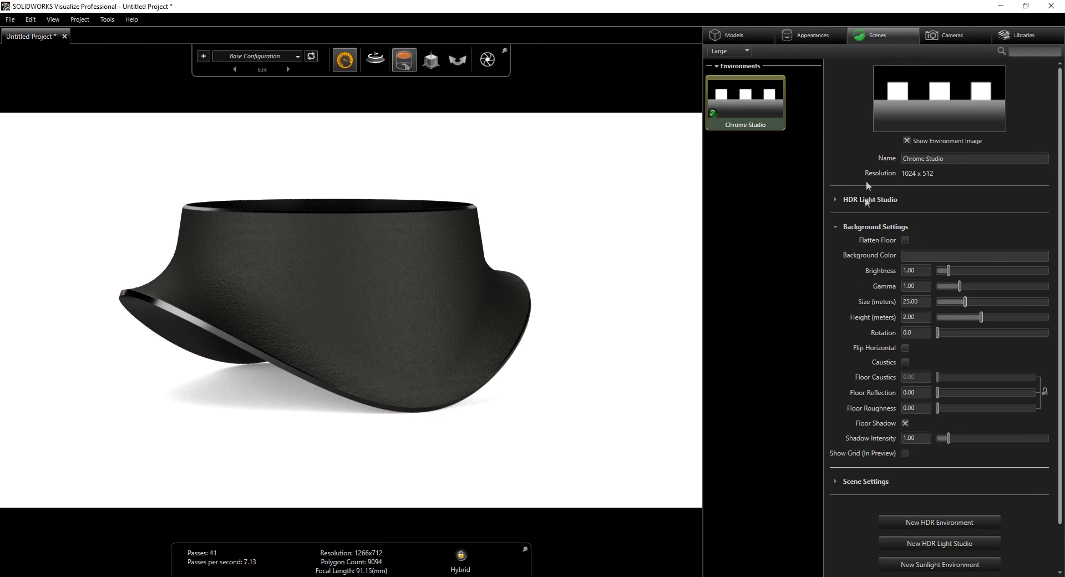
left_click(1023, 35)
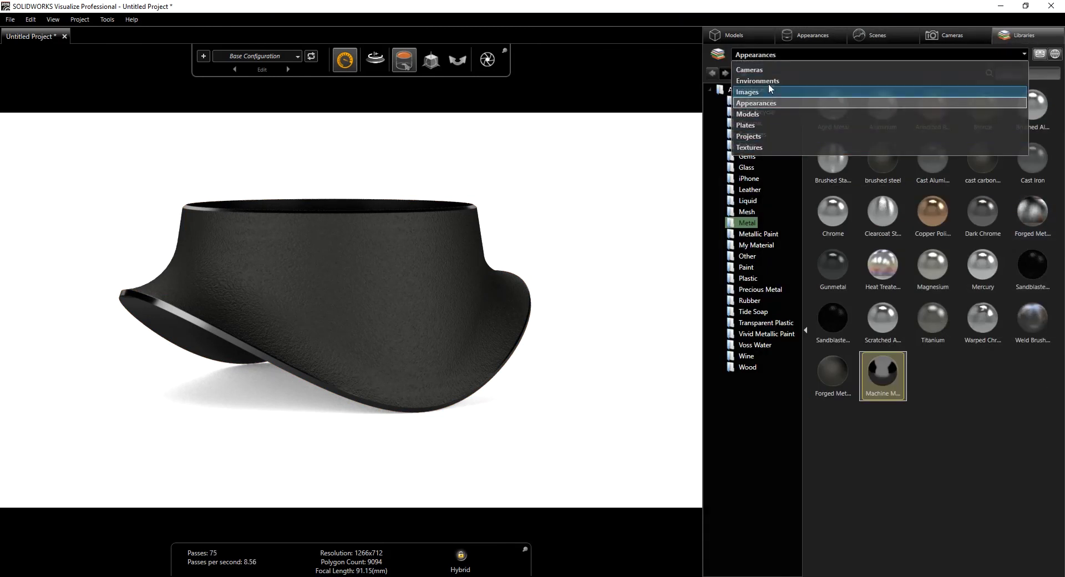
left_click(757, 81)
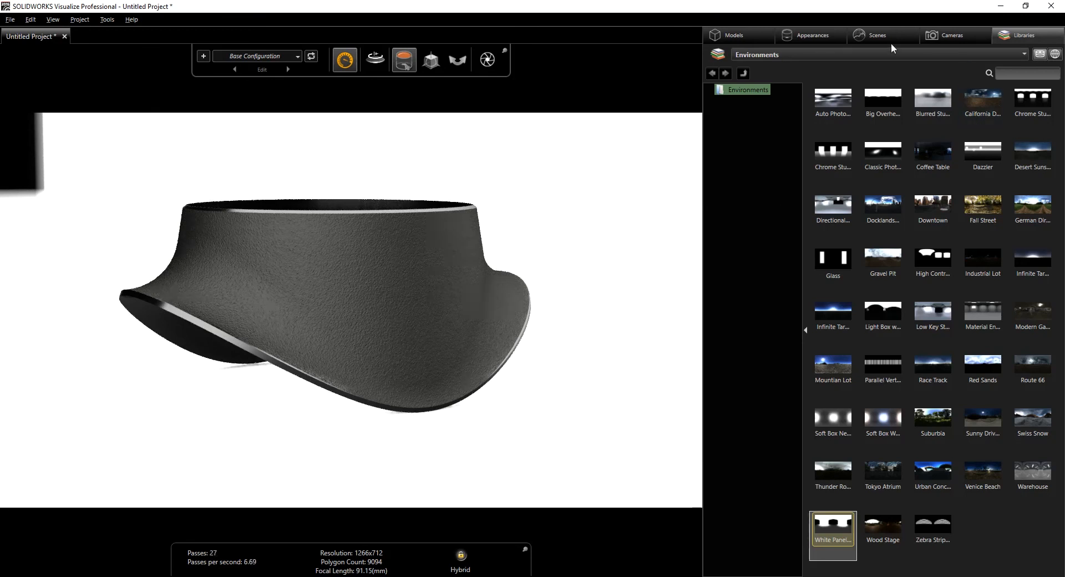
- Hide the environment image from the background in the Scenes settings
left_click(879, 36)
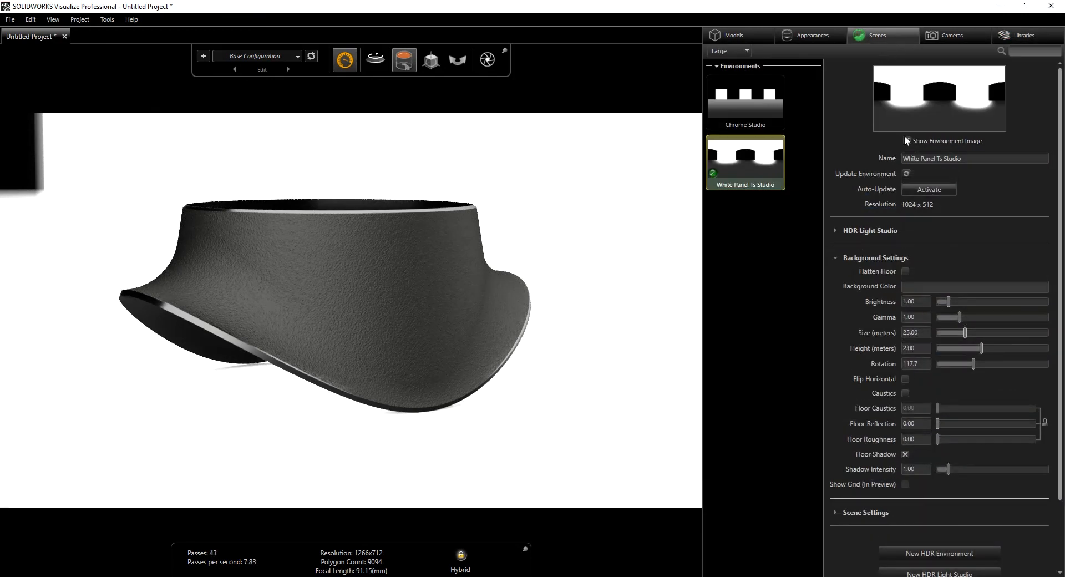
left_click(907, 141)
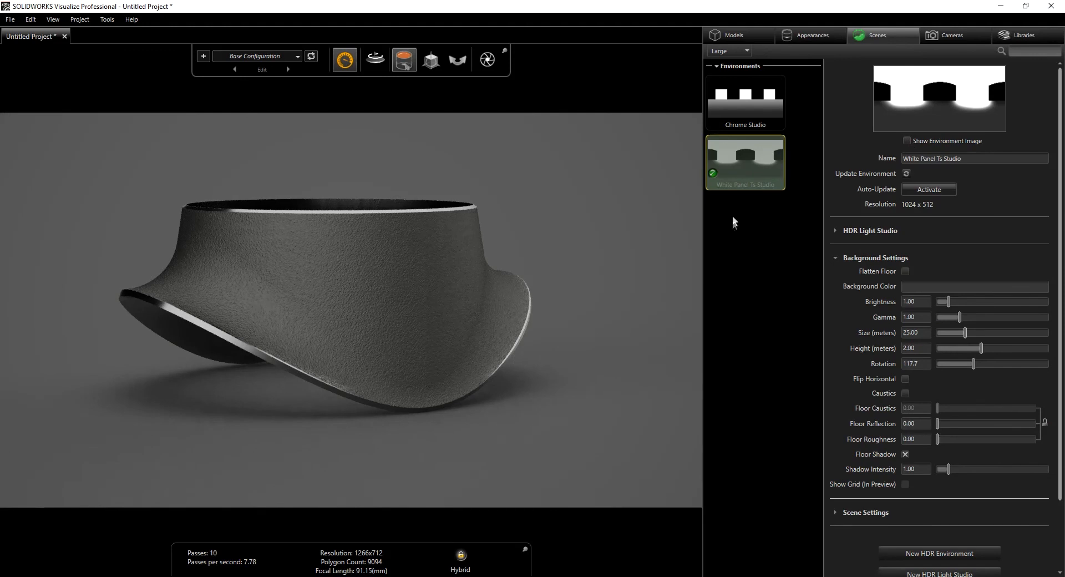
- Add Studio Light Grey Ramp as a new backplate behind the fitting
right_click(750, 224)
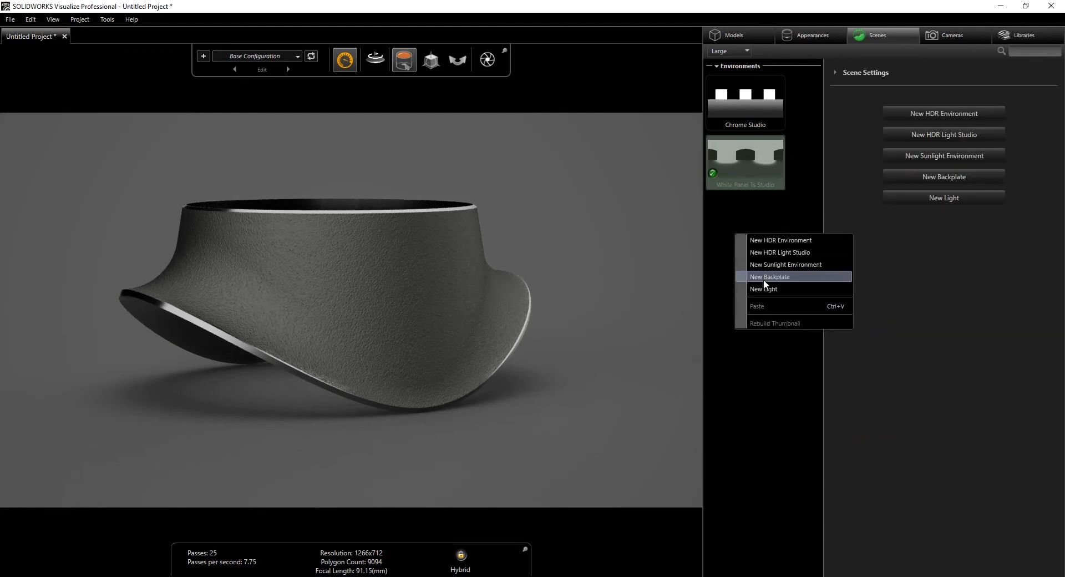
left_click(770, 277)
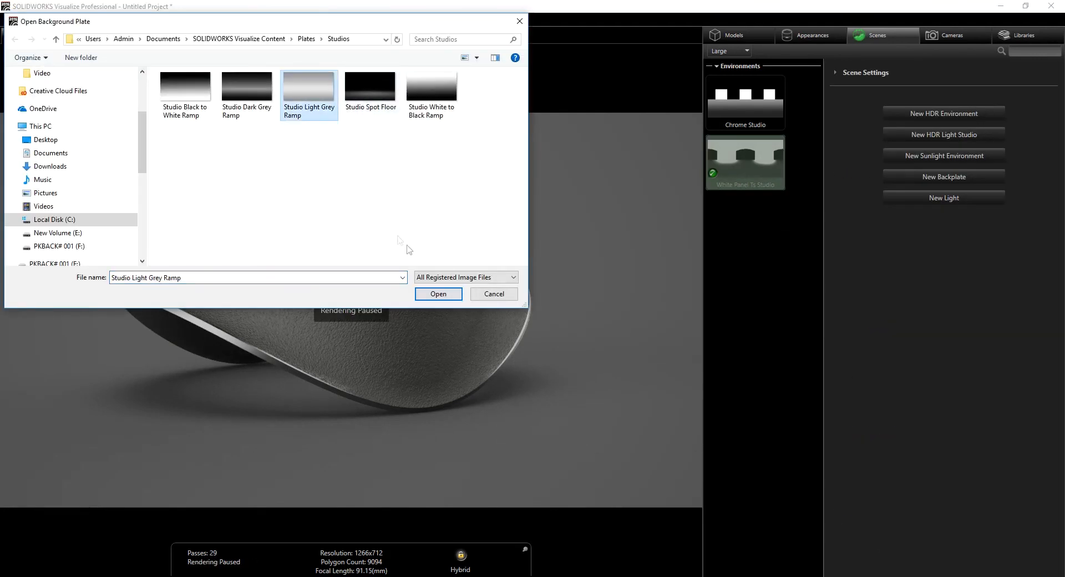
left_click(438, 293)
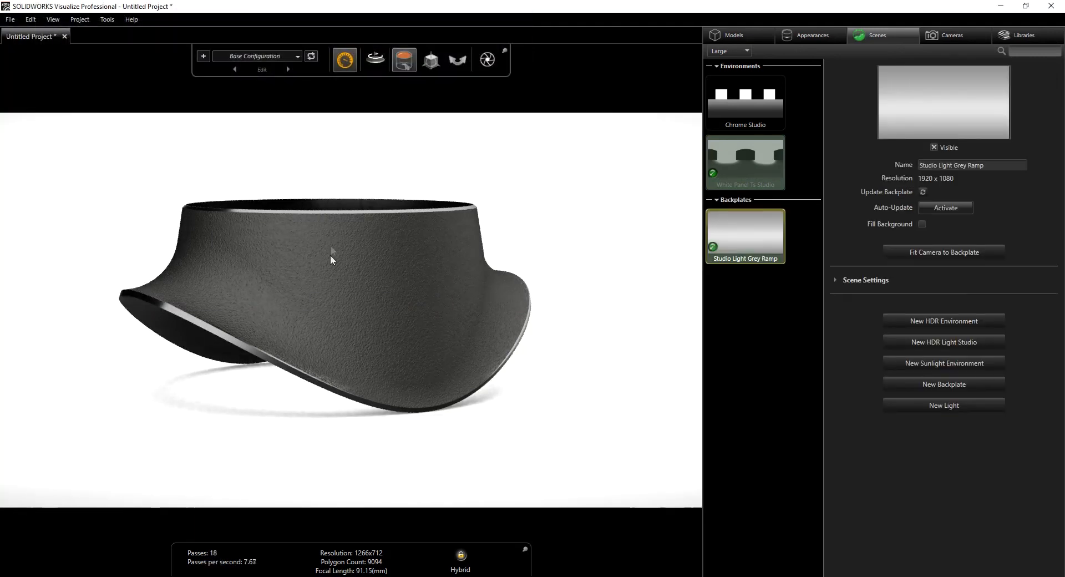
mouse_move(235, 314)
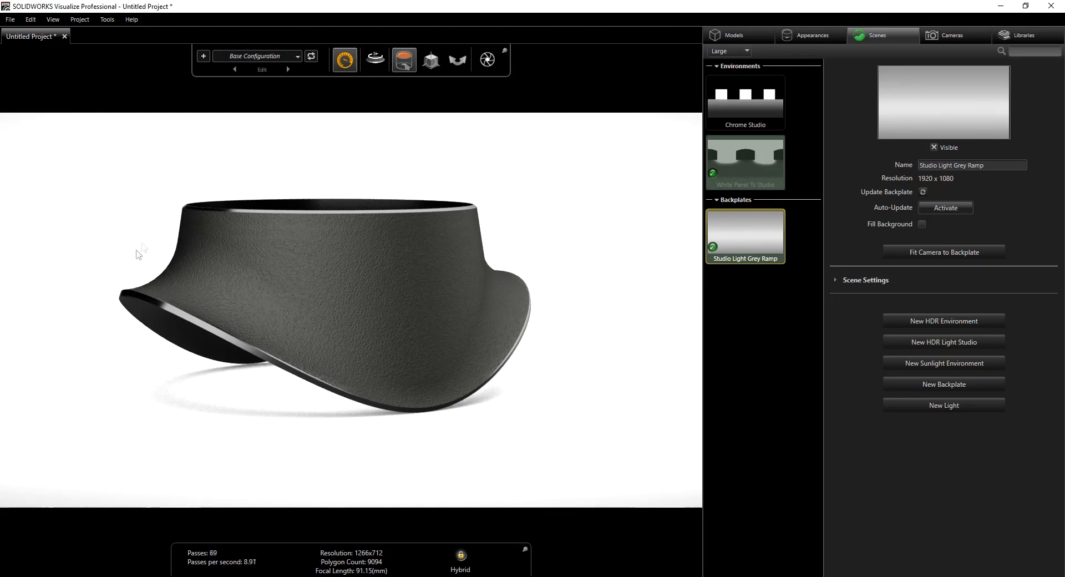
mouse_move(306, 238)
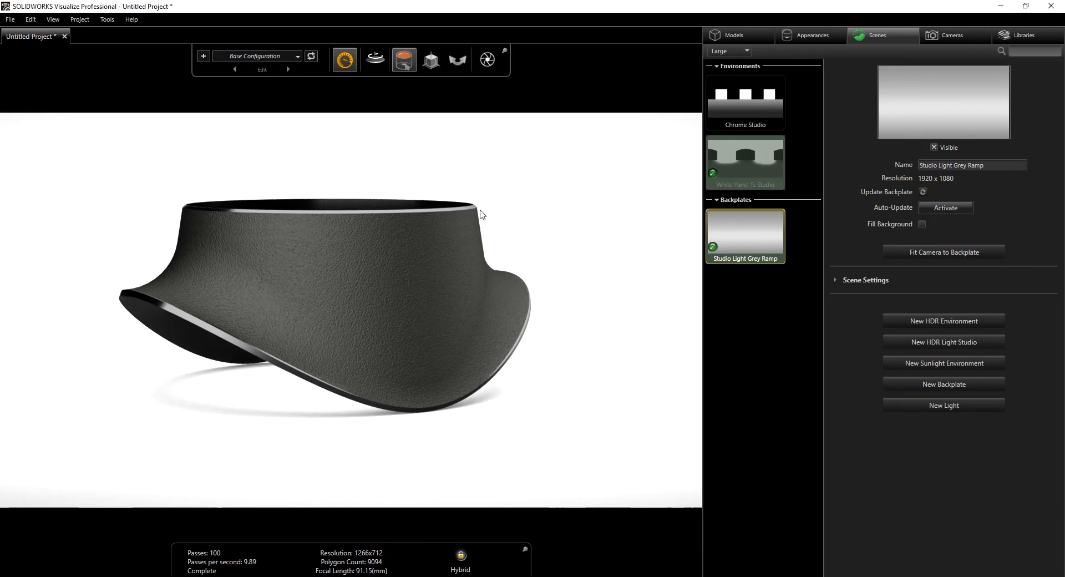
mouse_move(489, 213)
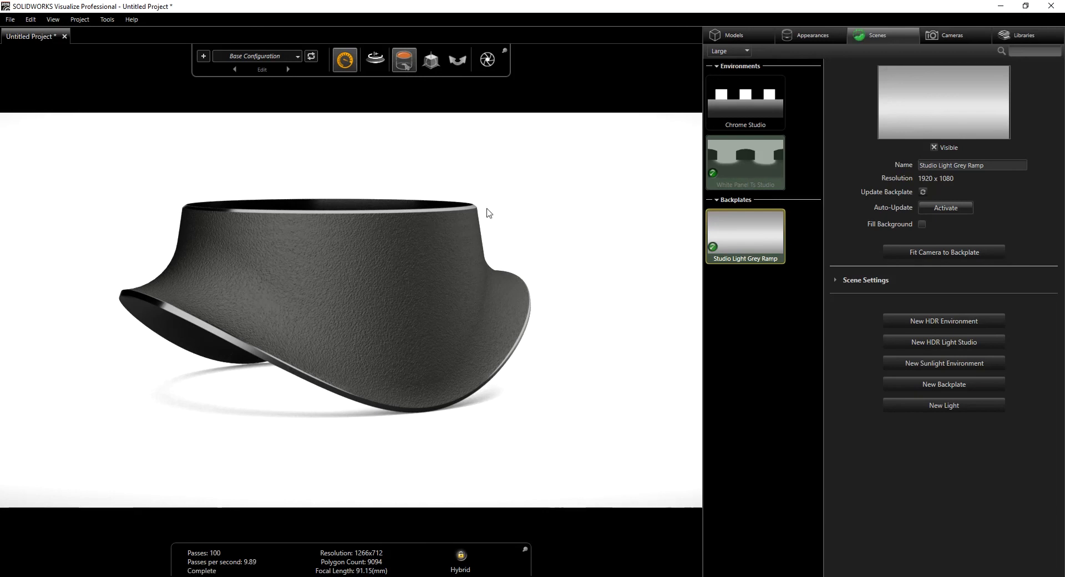
mouse_move(540, 140)
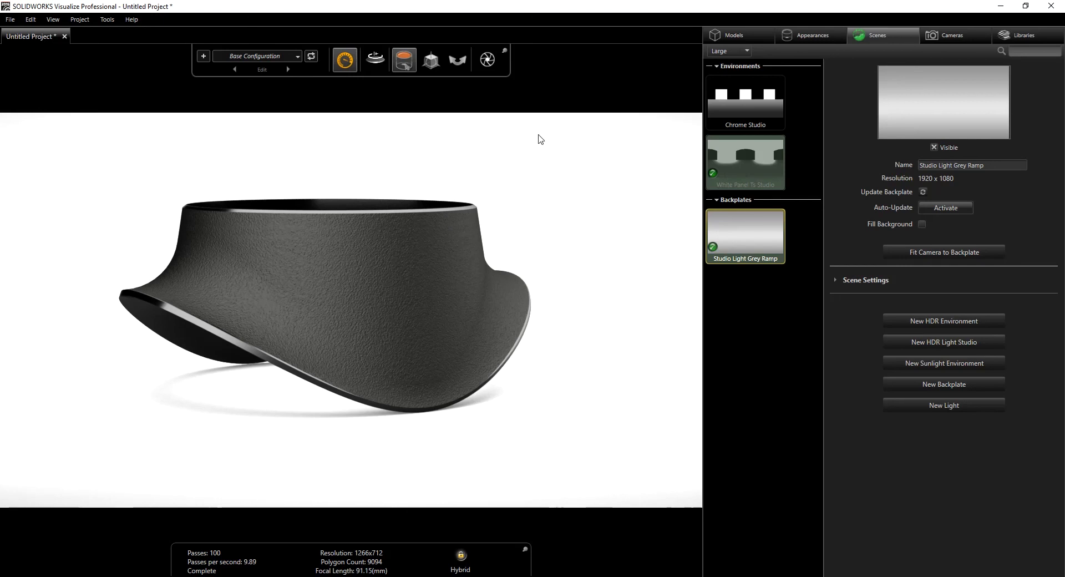